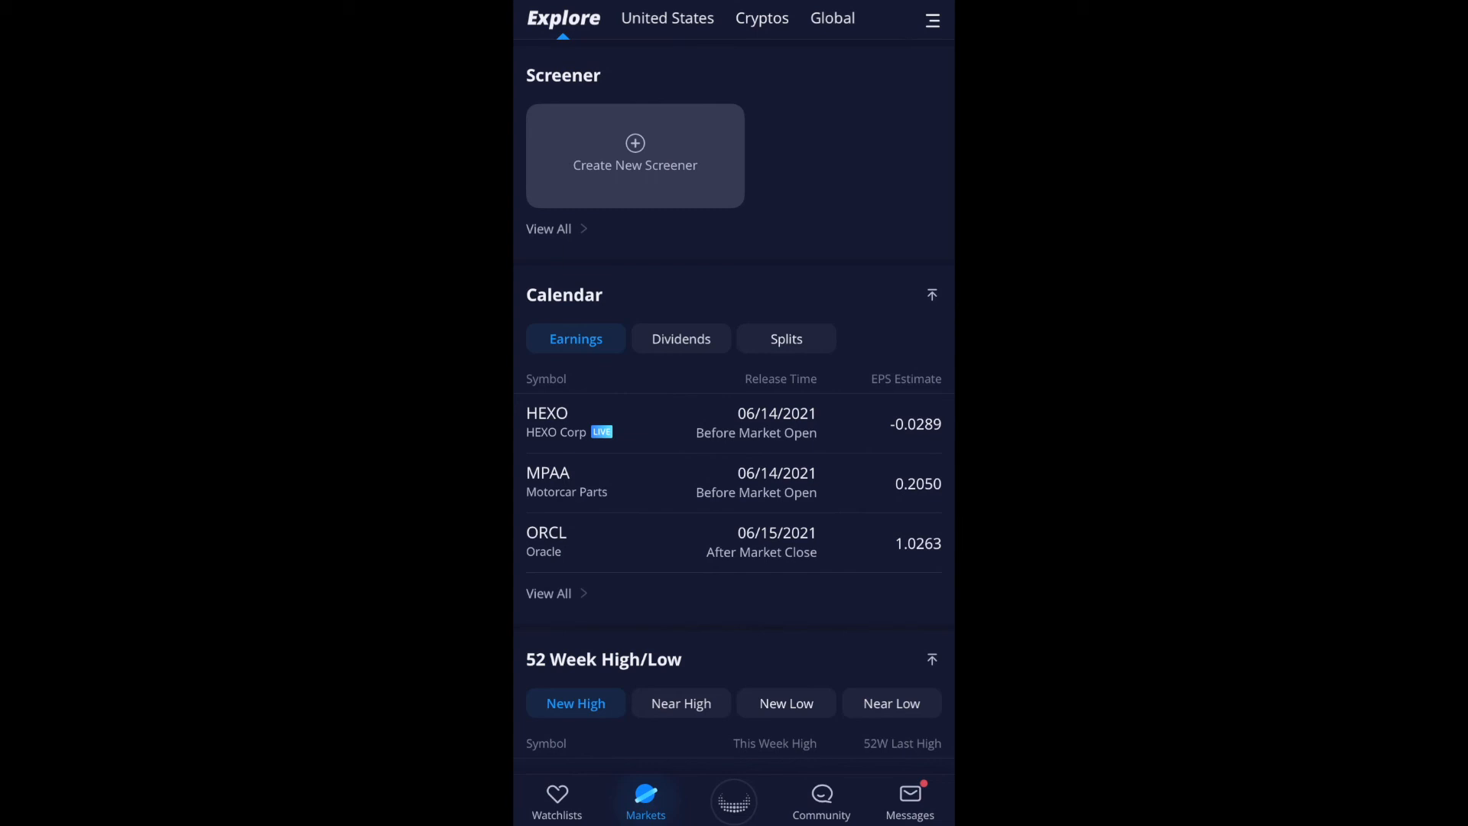
Open the GE holding details from the account's My Positions list
click(732, 798)
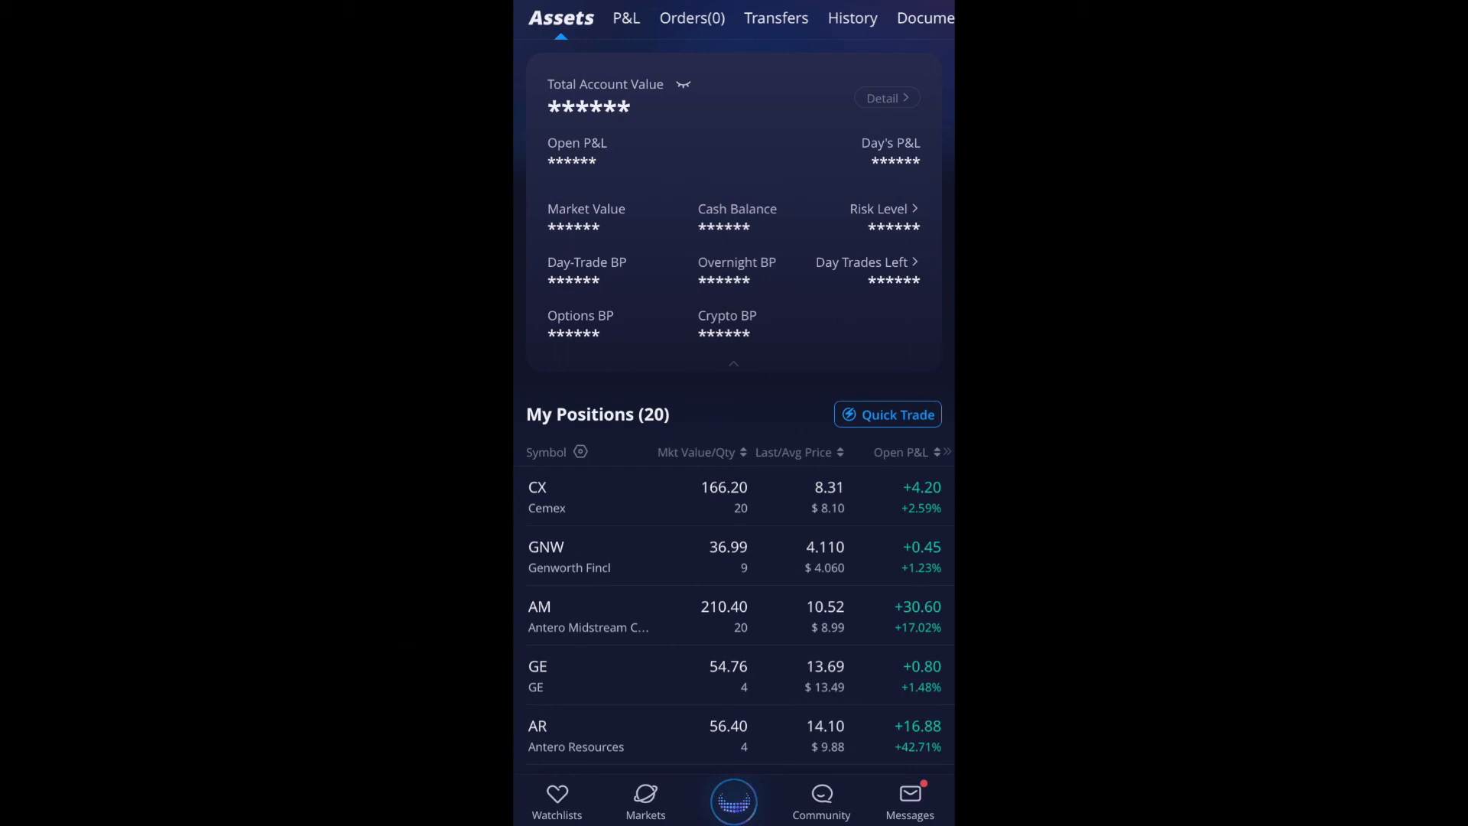
click(537, 666)
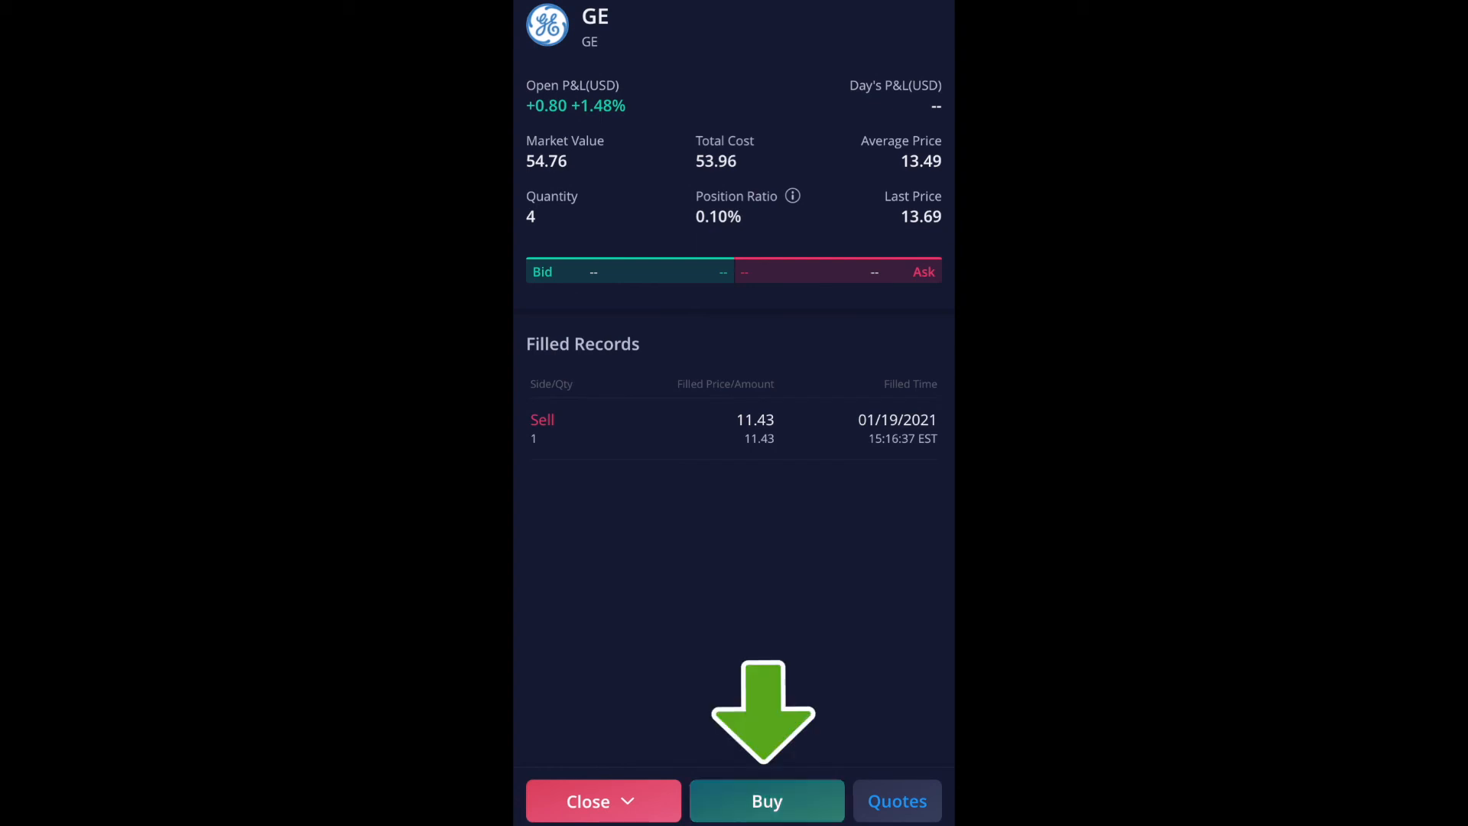
Start a GE buy order and set its order type to stop limit ($13.81 stop, $13.88 limit)
click(766, 800)
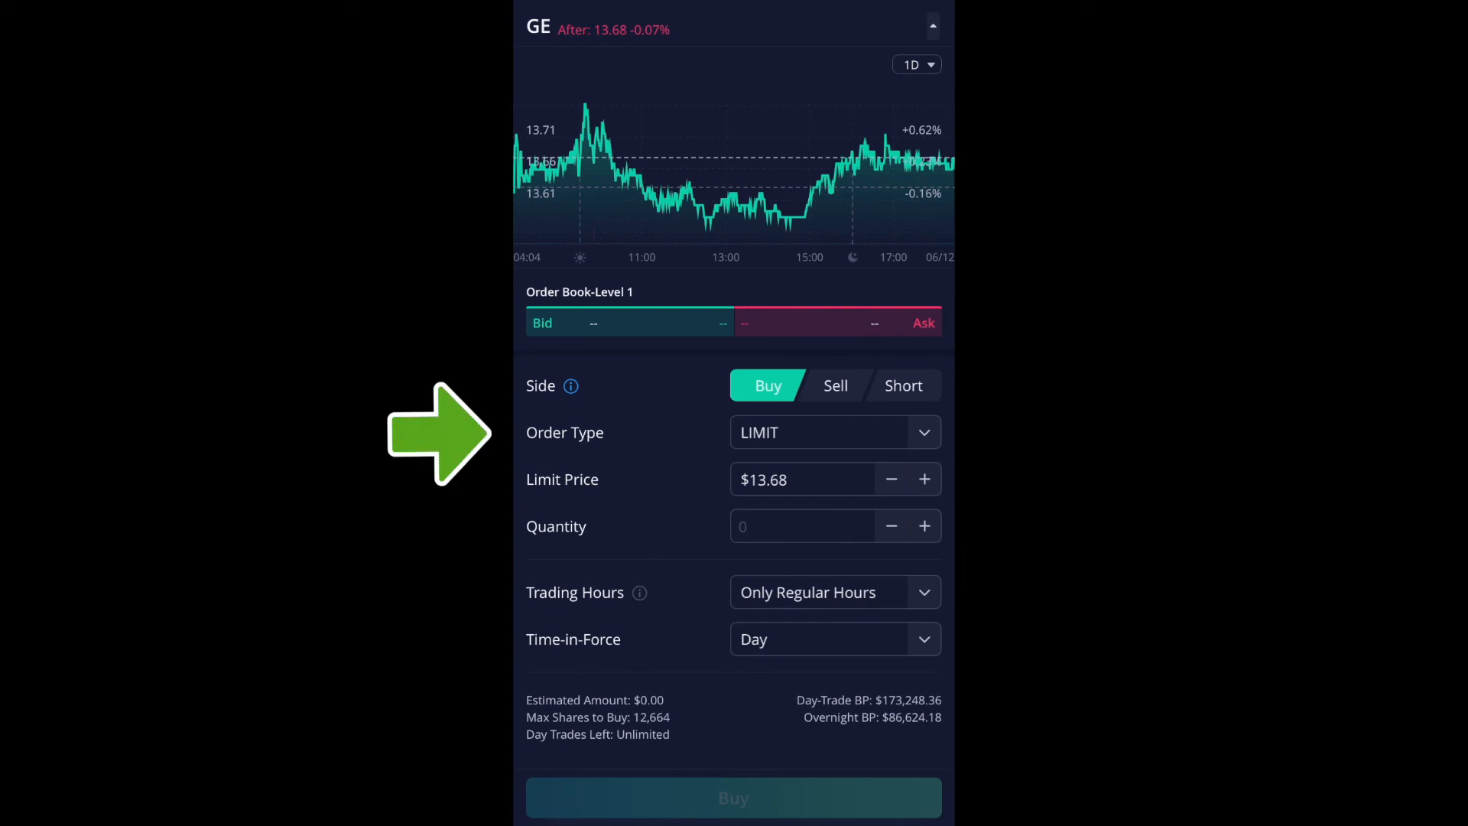
click(832, 431)
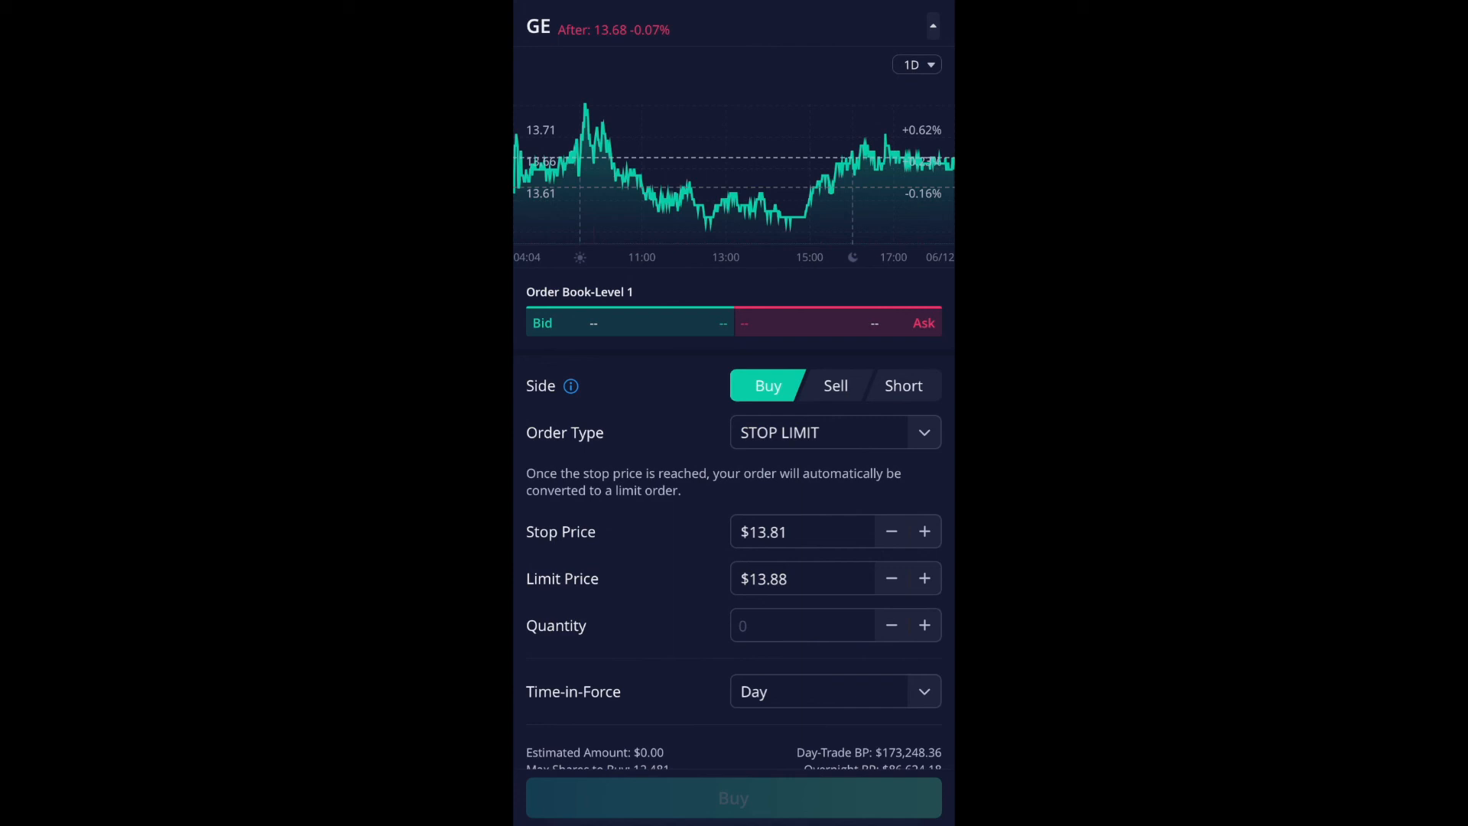
Raise the stop to $13.85, the limit to $13.90 and set quantity to 1 share
click(924, 531)
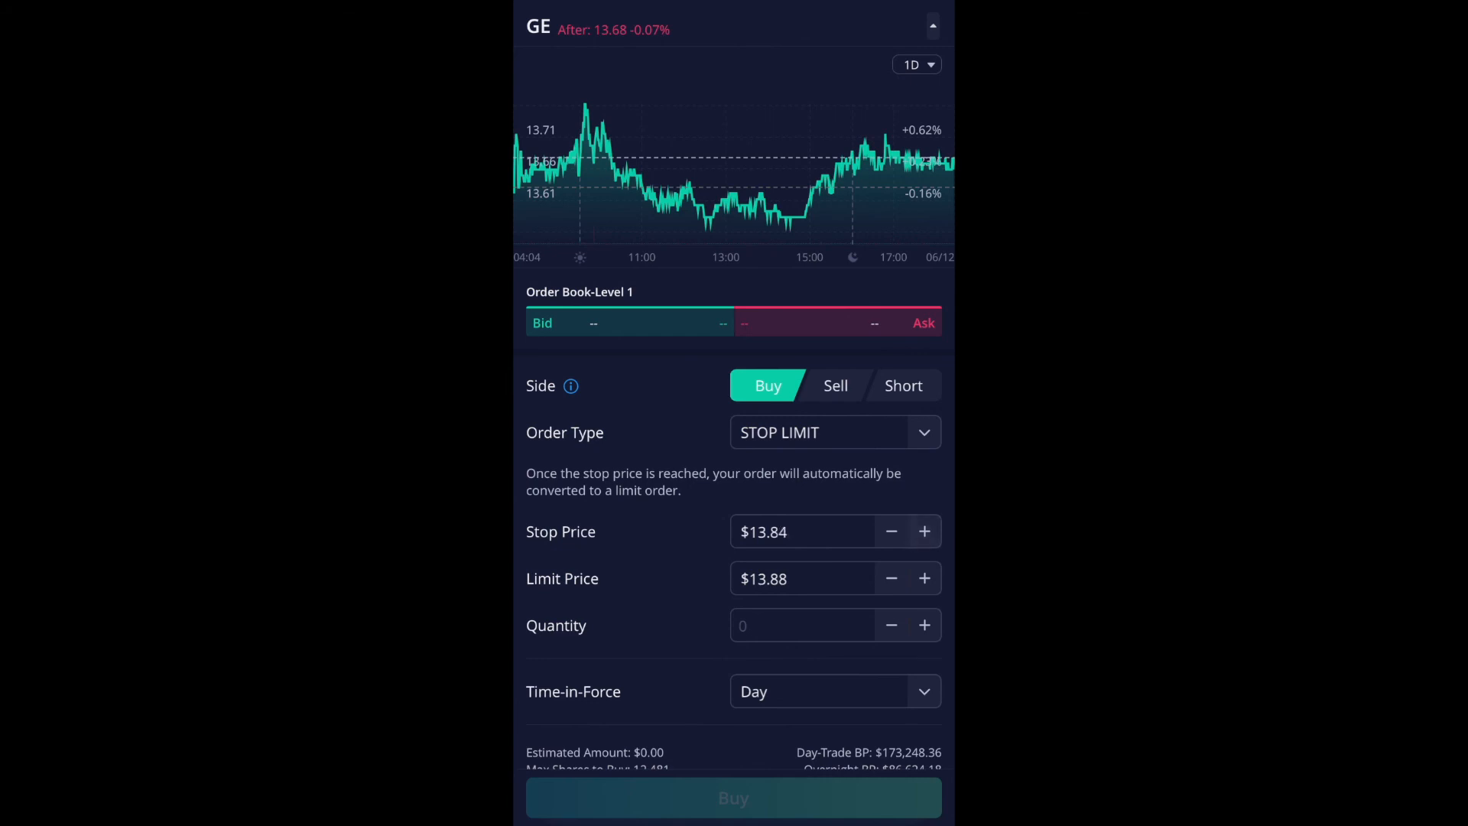
click(924, 531)
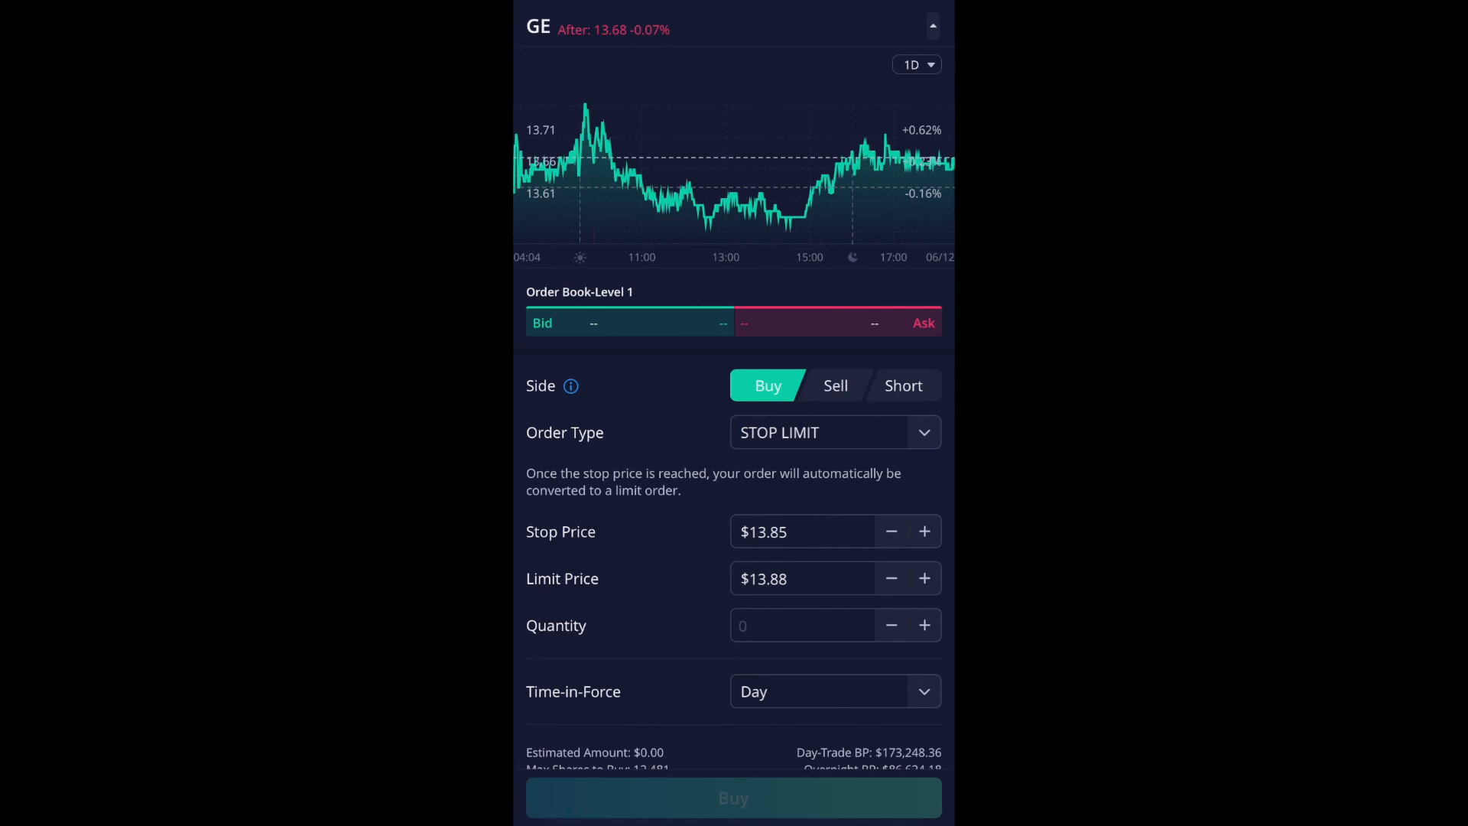
click(924, 578)
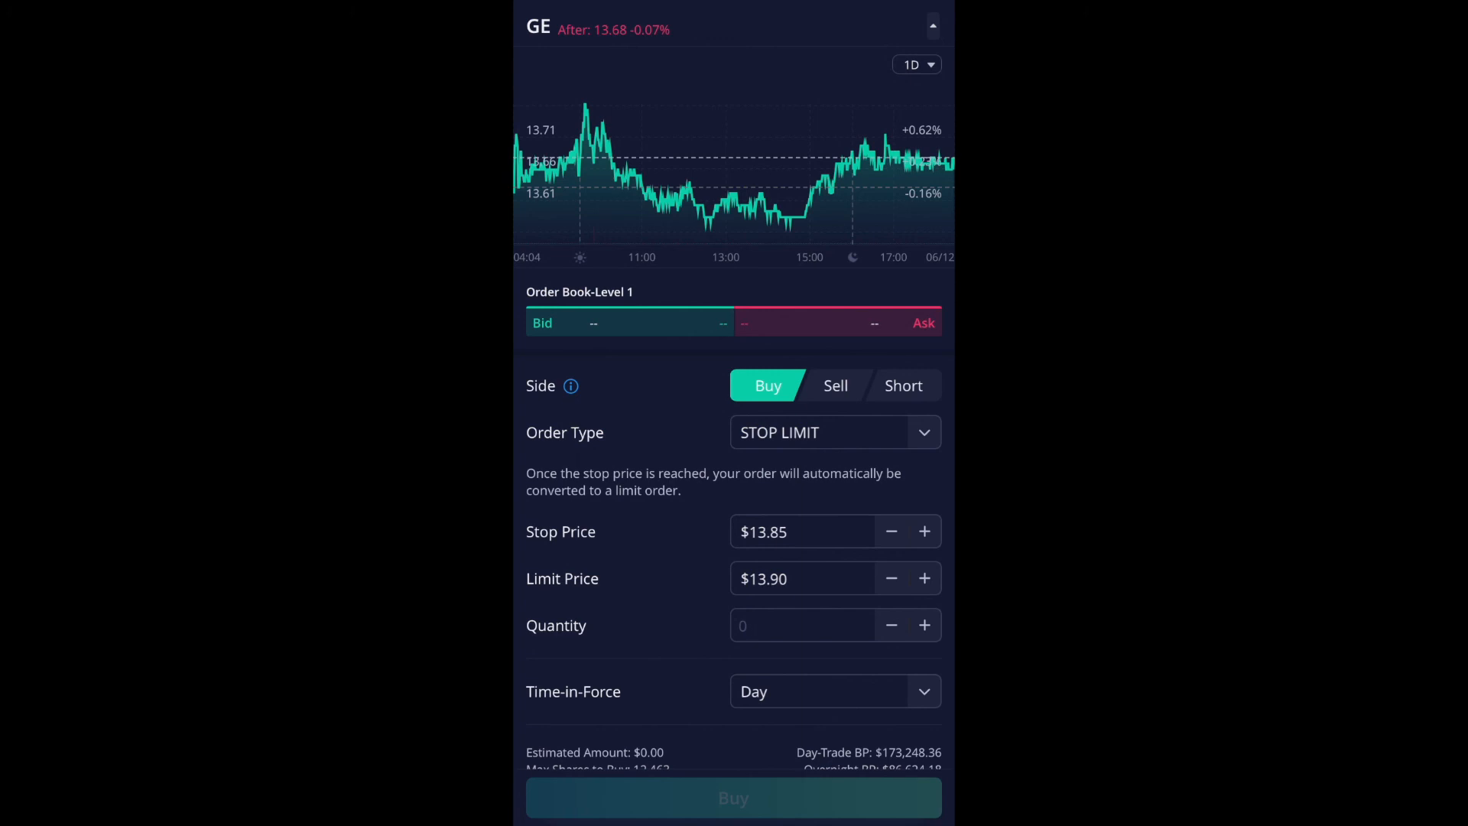
click(924, 624)
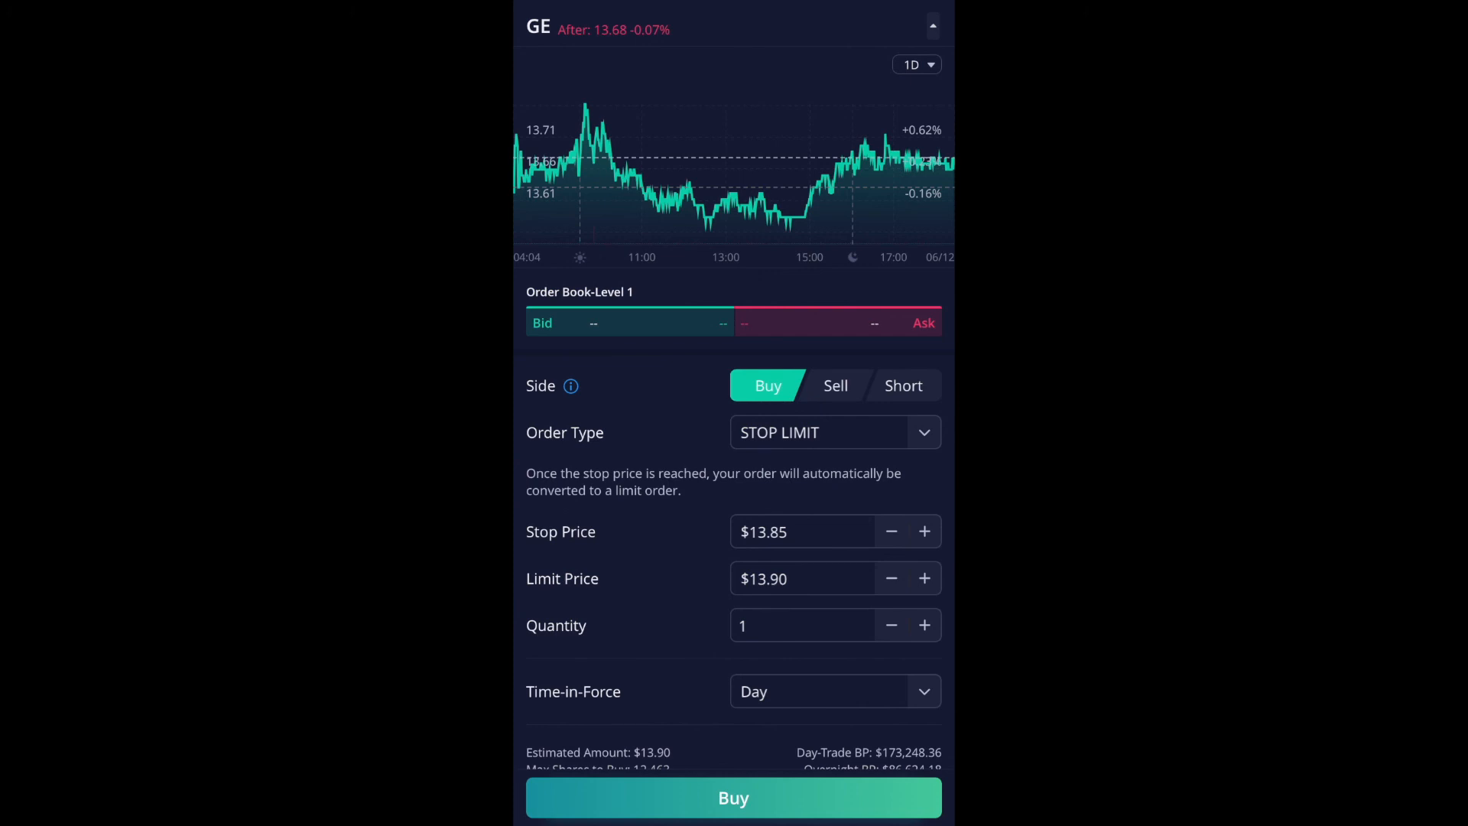
Set Time-in-Force to Good 'Til Canceled and submit the stop-limit buy order
scroll(down, 3)
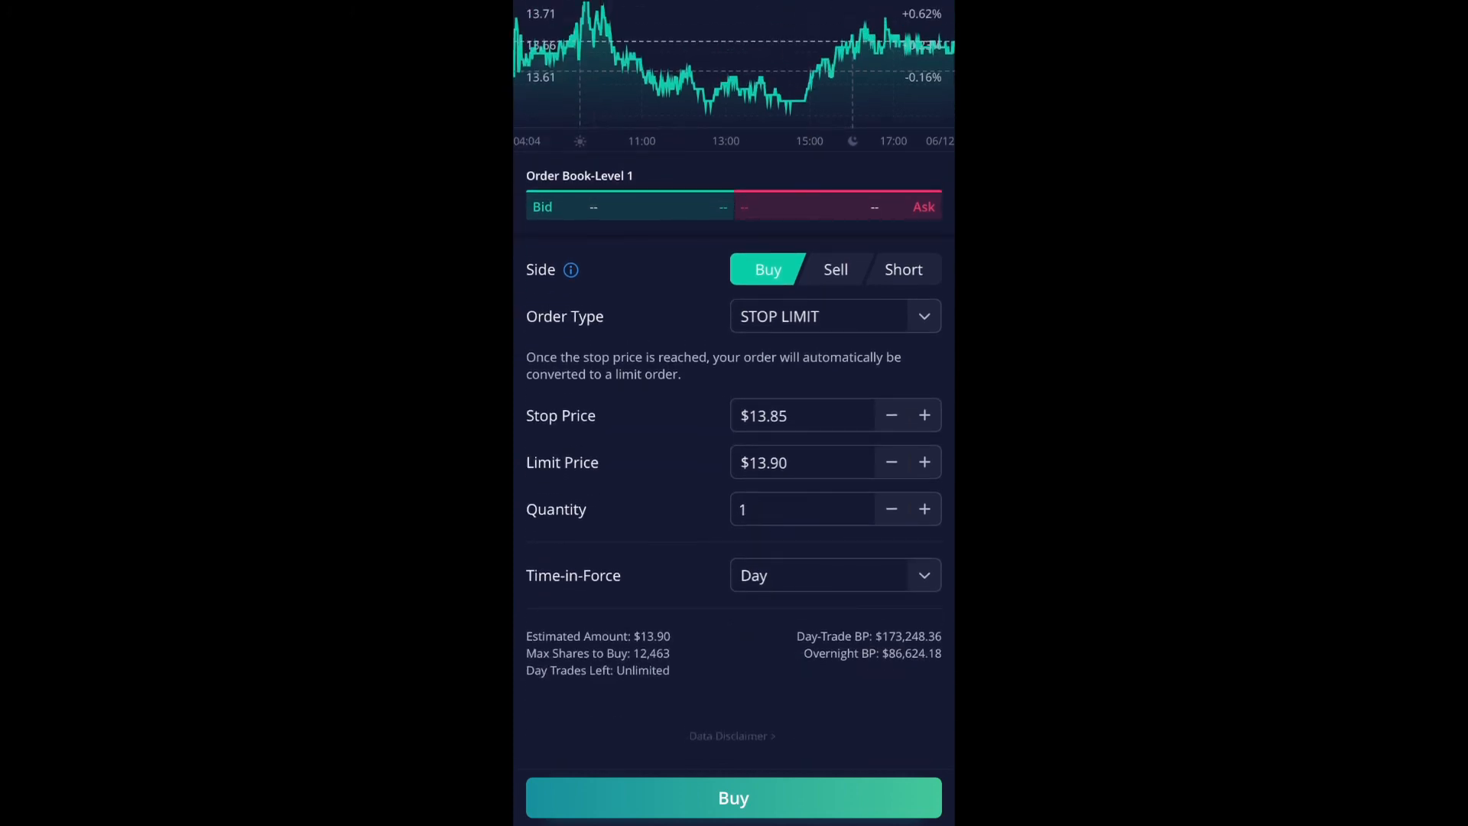
click(832, 575)
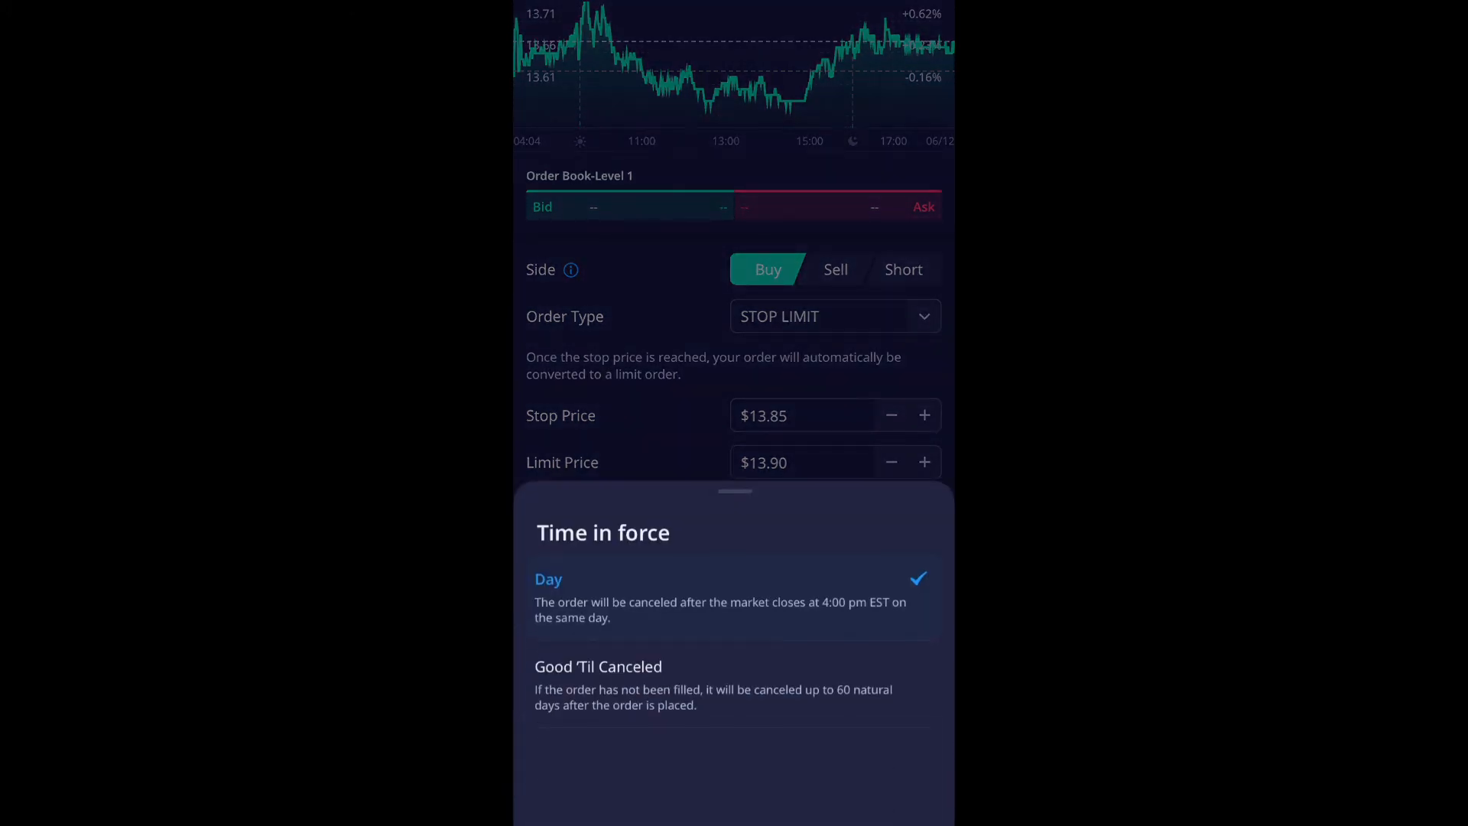
click(598, 665)
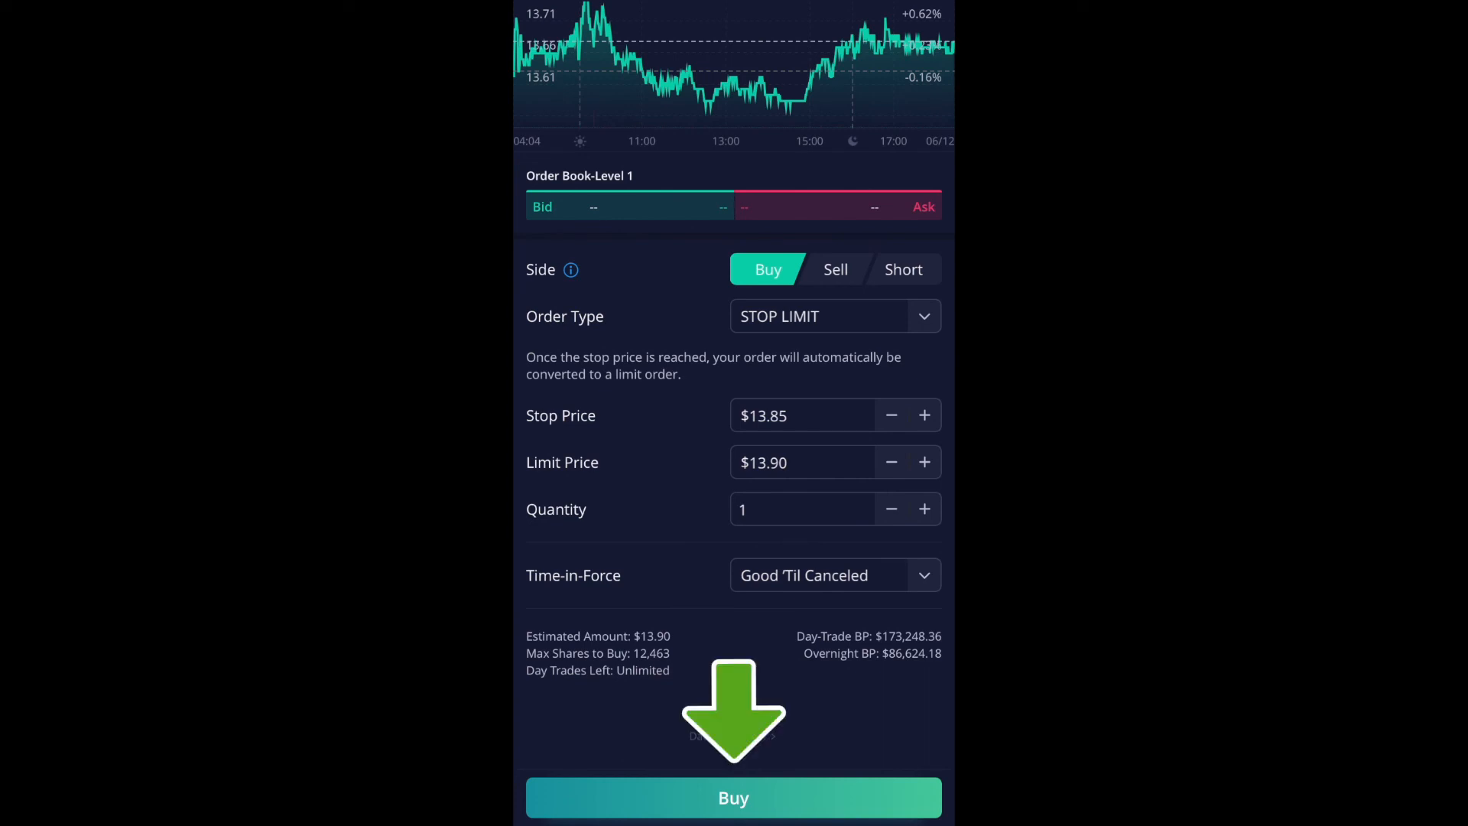
click(733, 799)
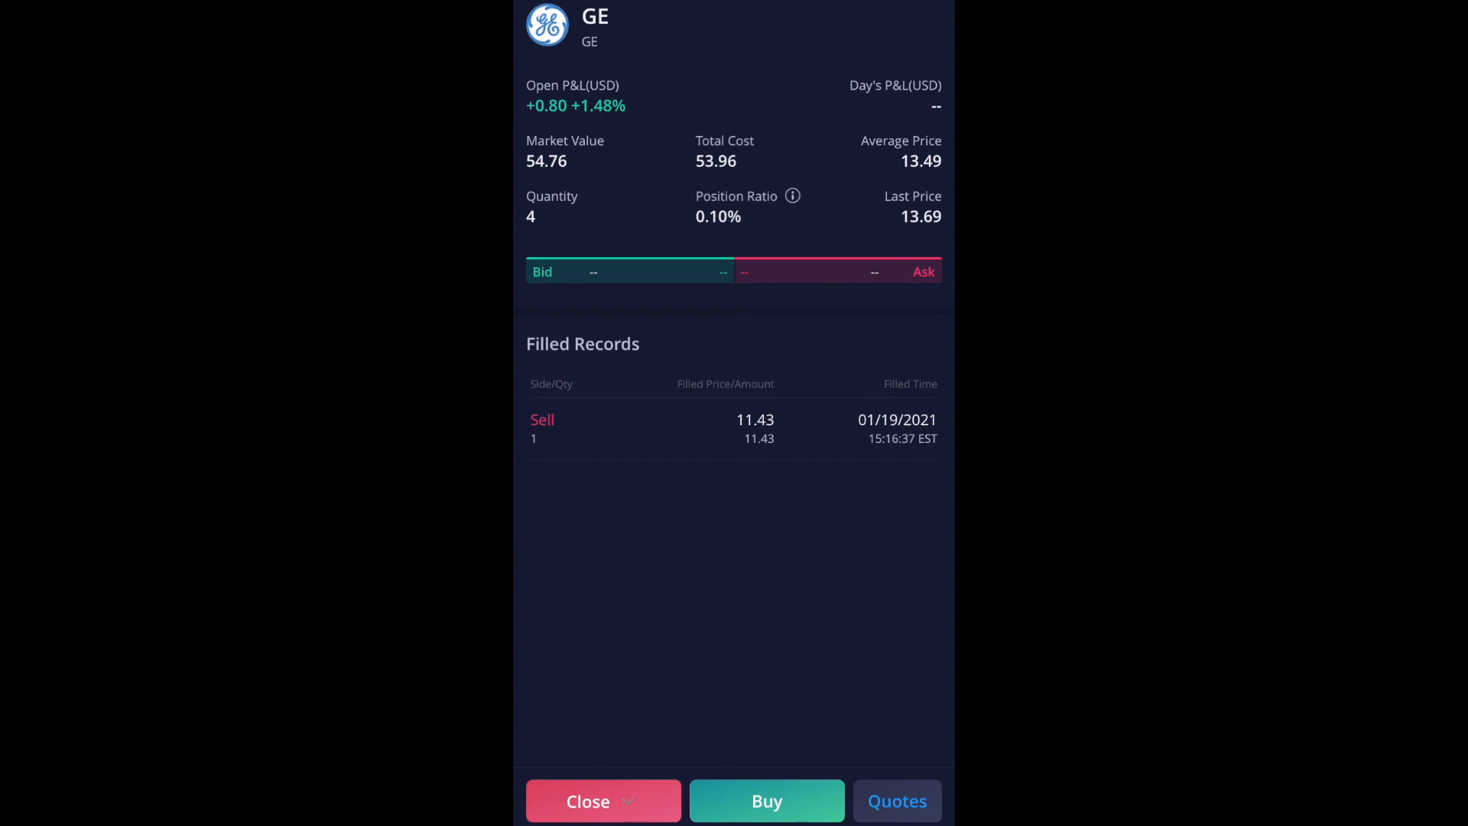
Start a Close sell order for the 4 GE shares and list its order types
click(587, 800)
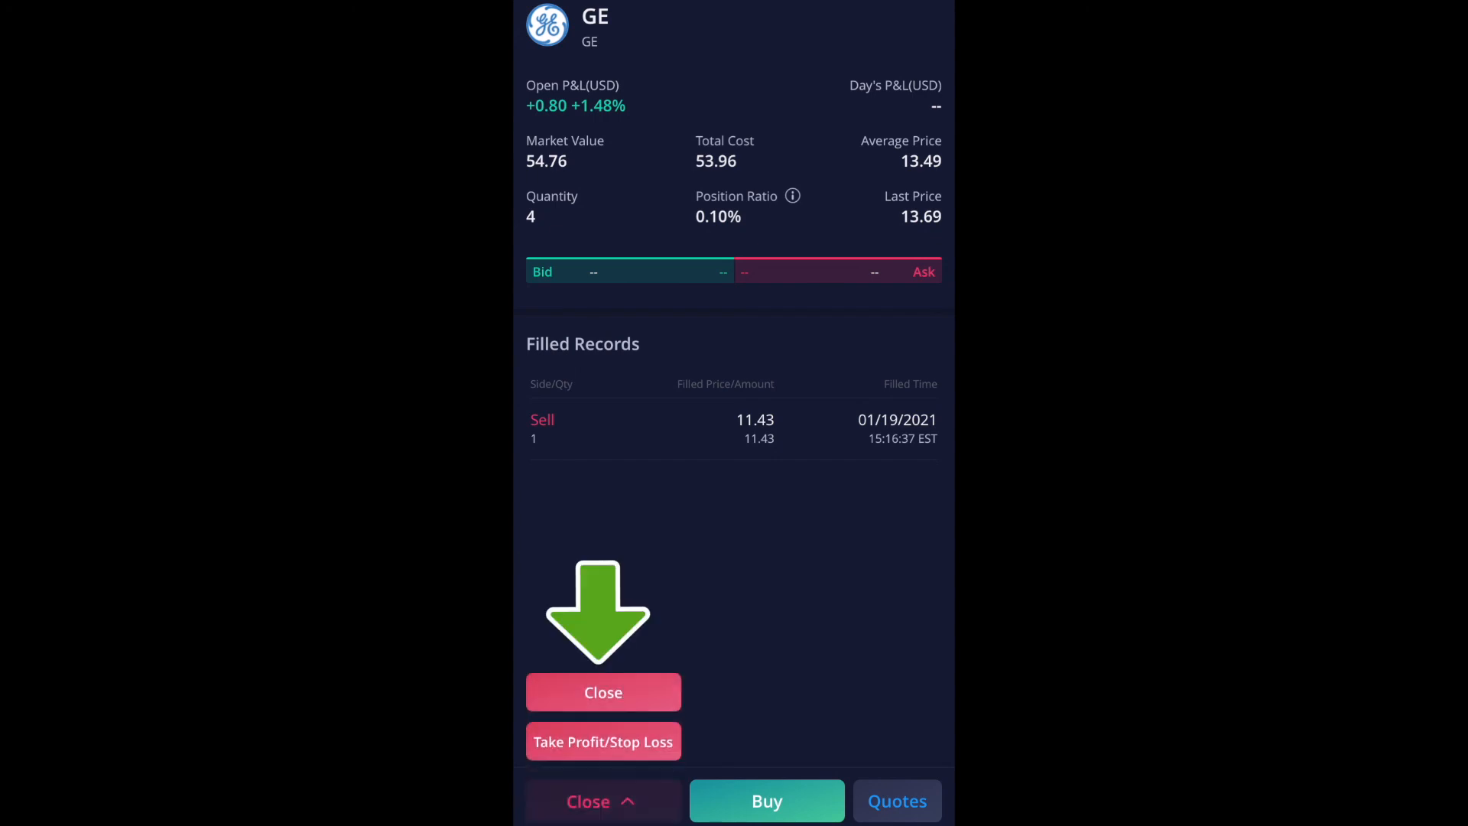
click(603, 692)
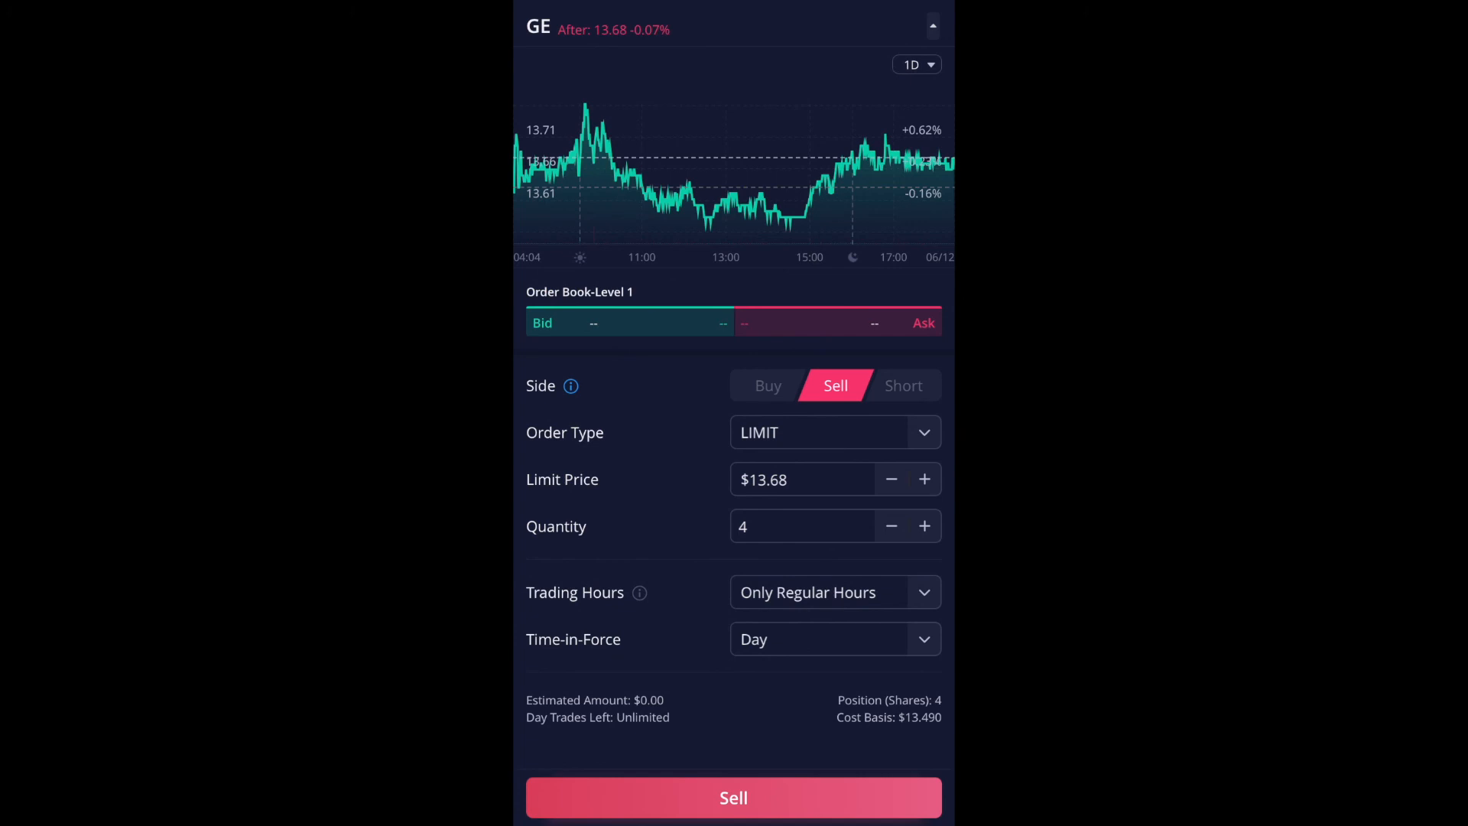
click(832, 431)
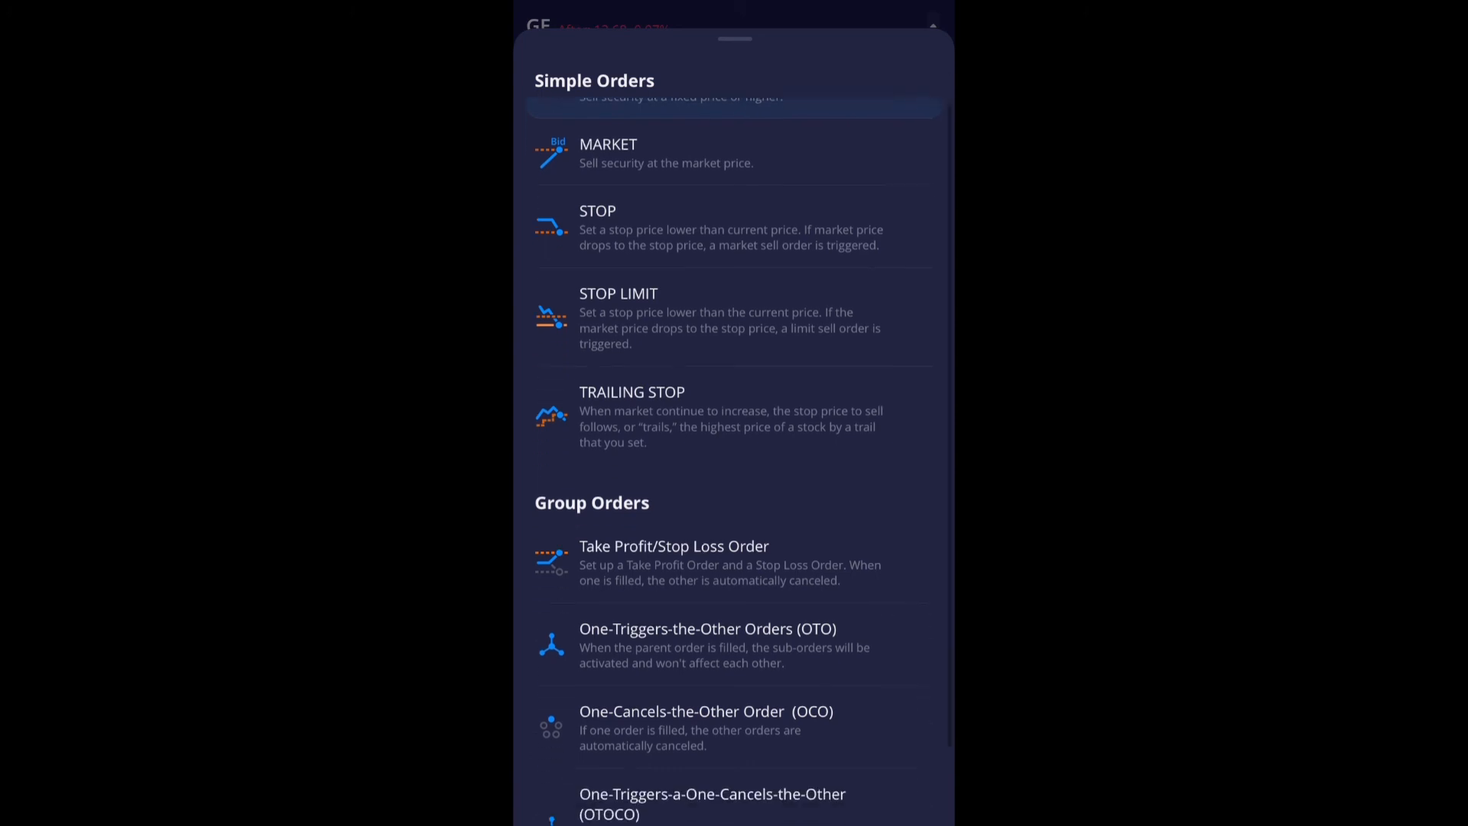
Make the sell a stop limit with $13.50 stop, $13.40 limit and quantity 1
click(618, 294)
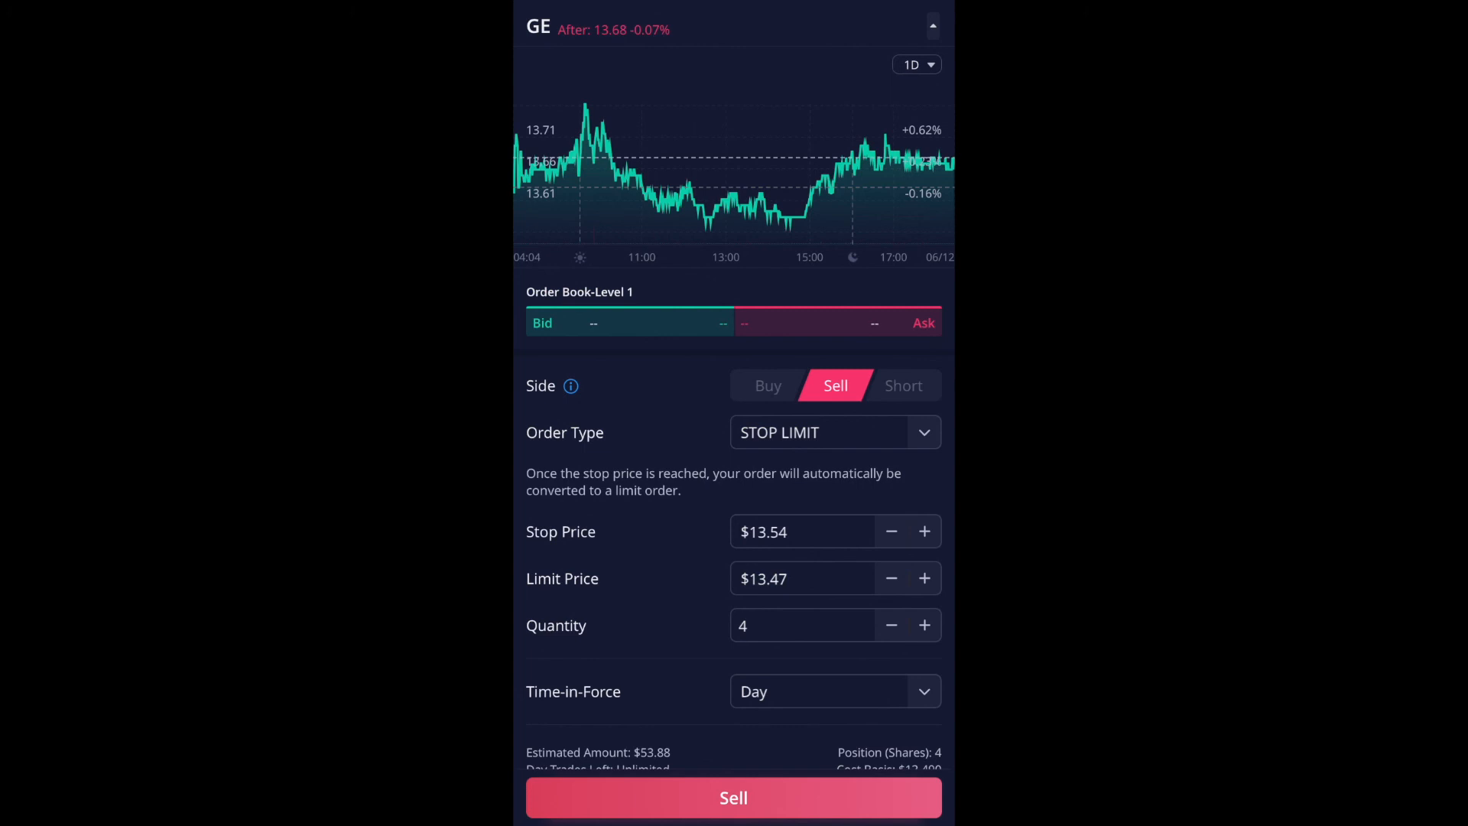
click(890, 530)
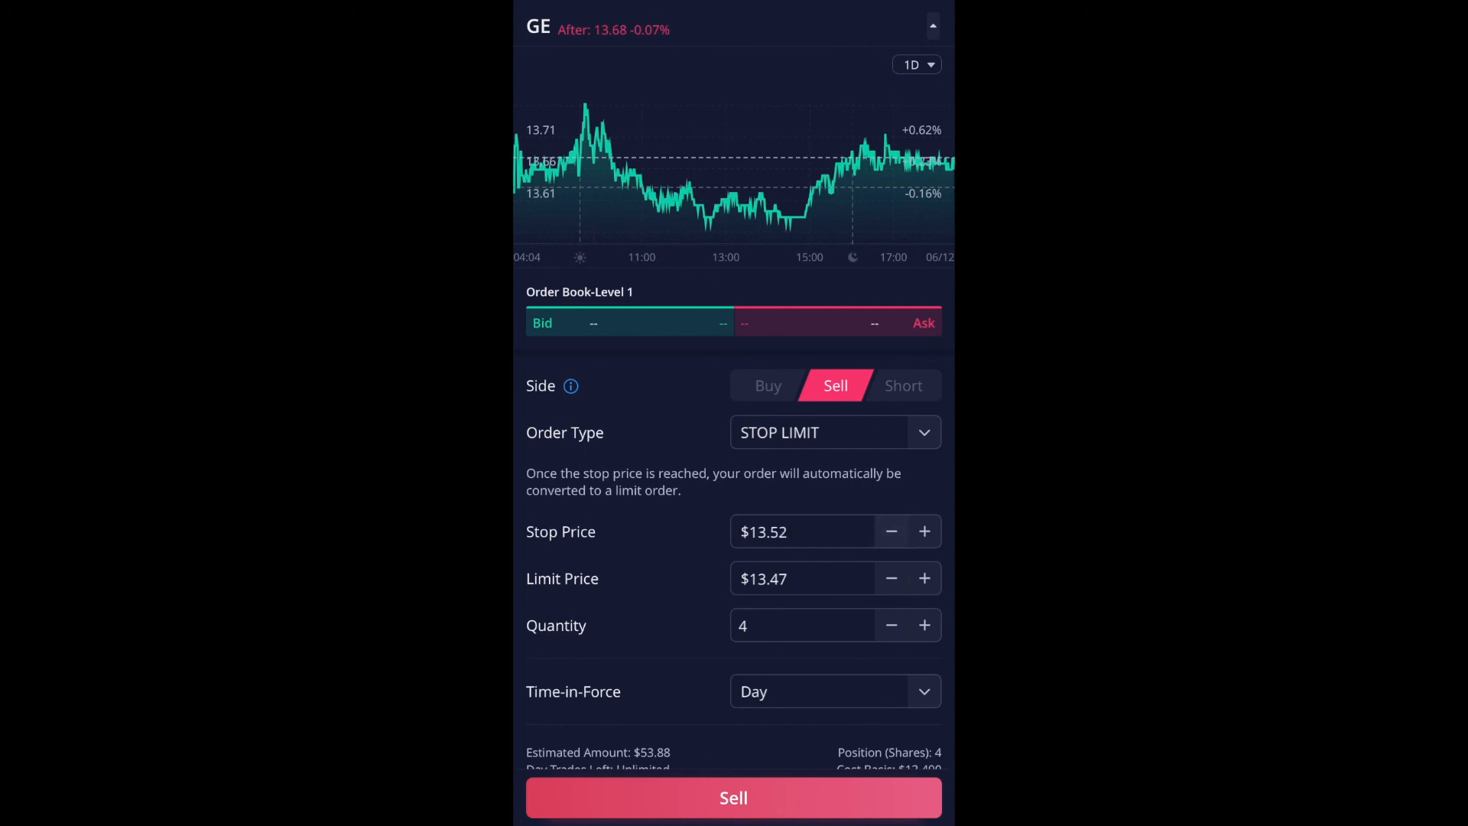
click(890, 530)
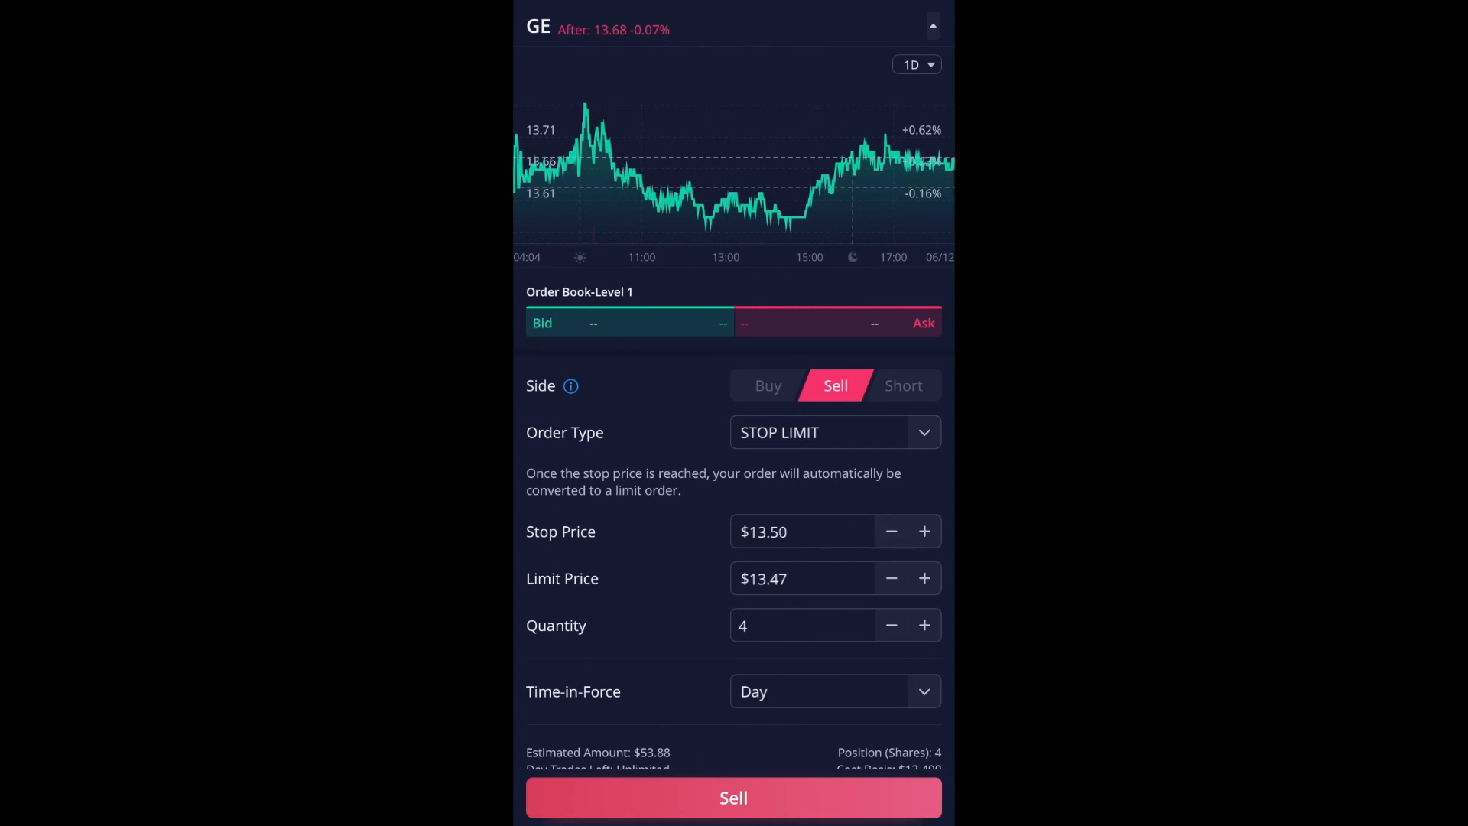
click(890, 578)
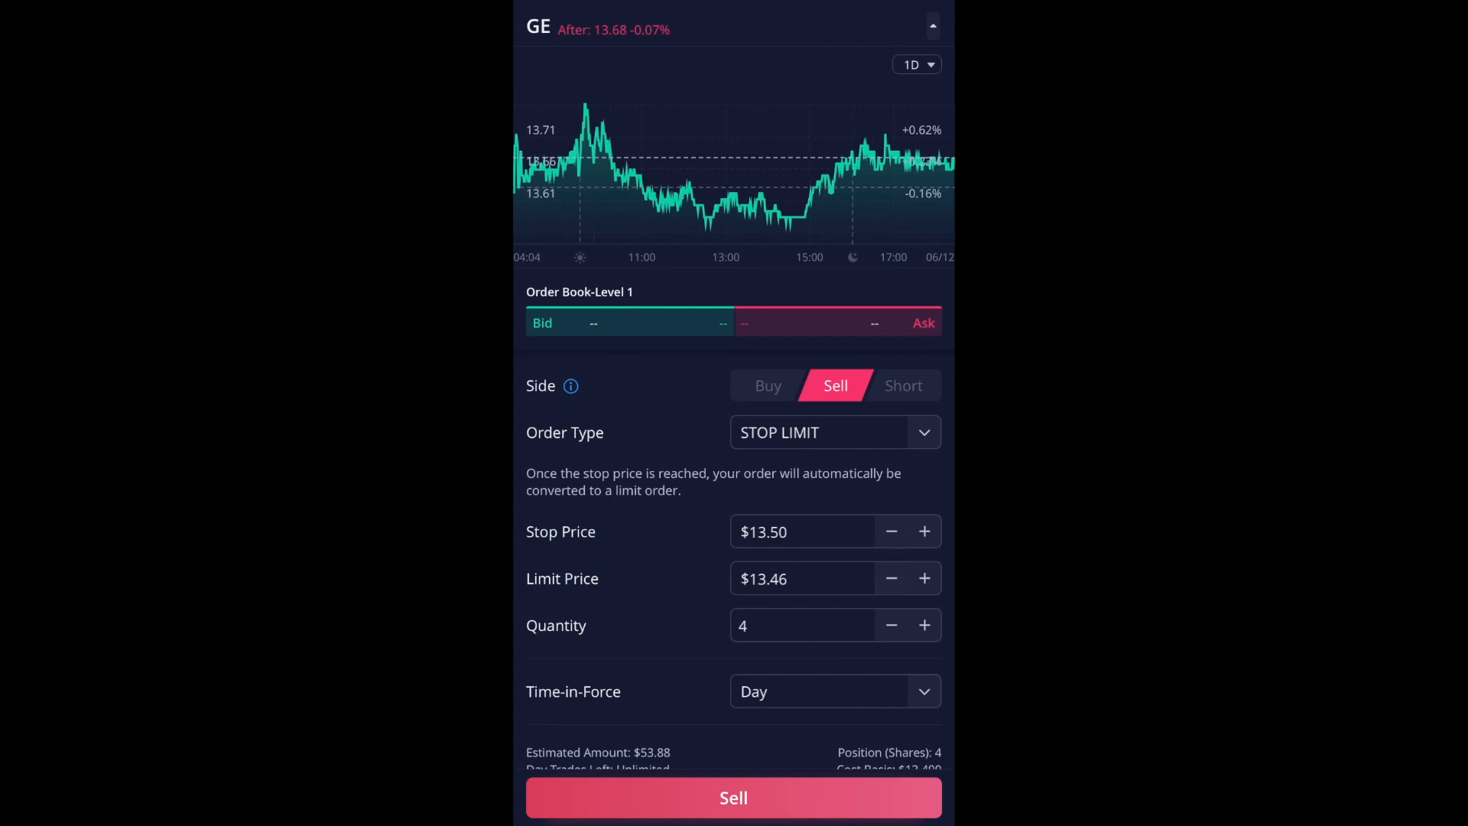
click(890, 578)
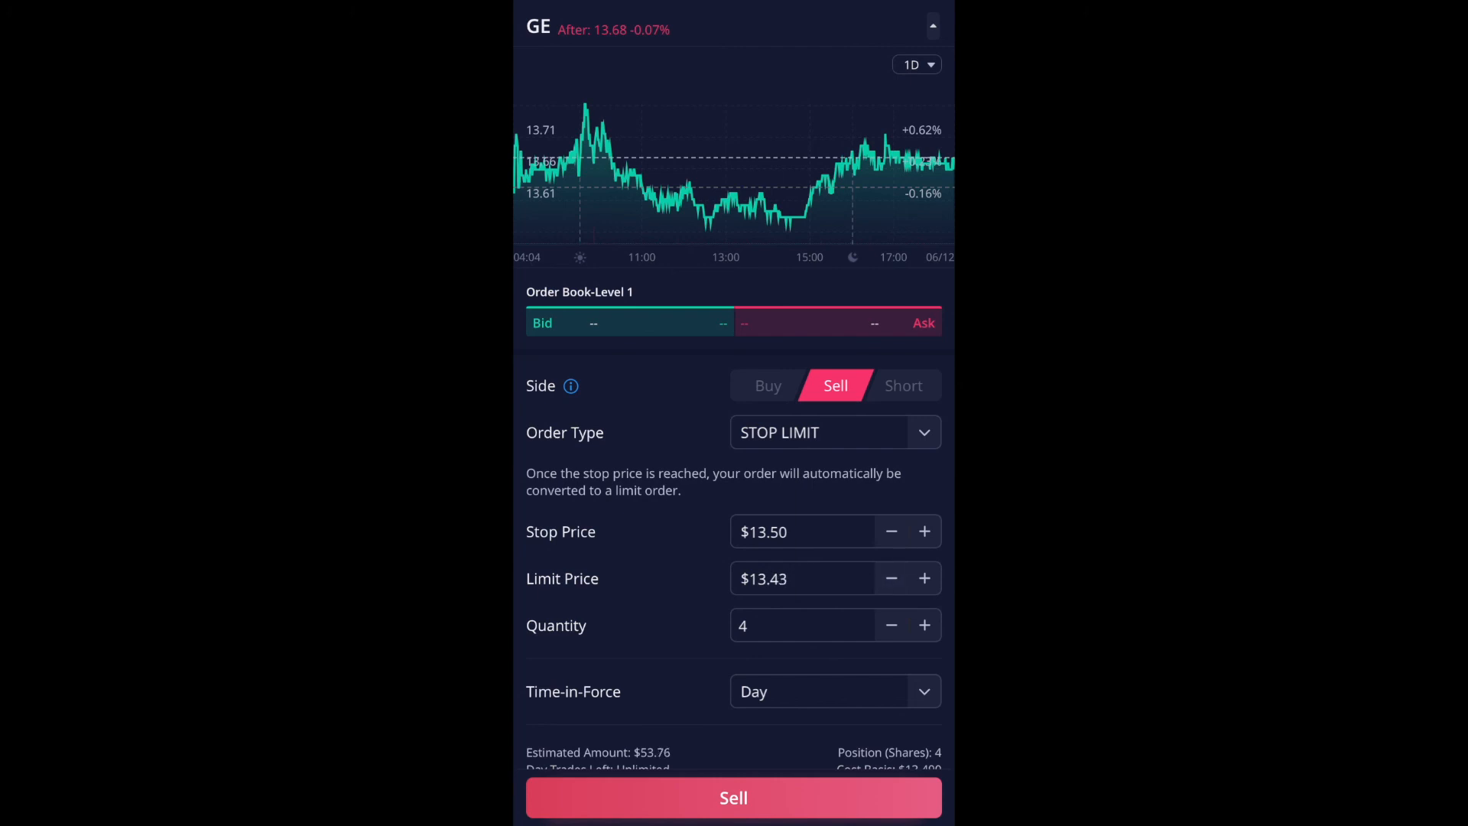
click(890, 579)
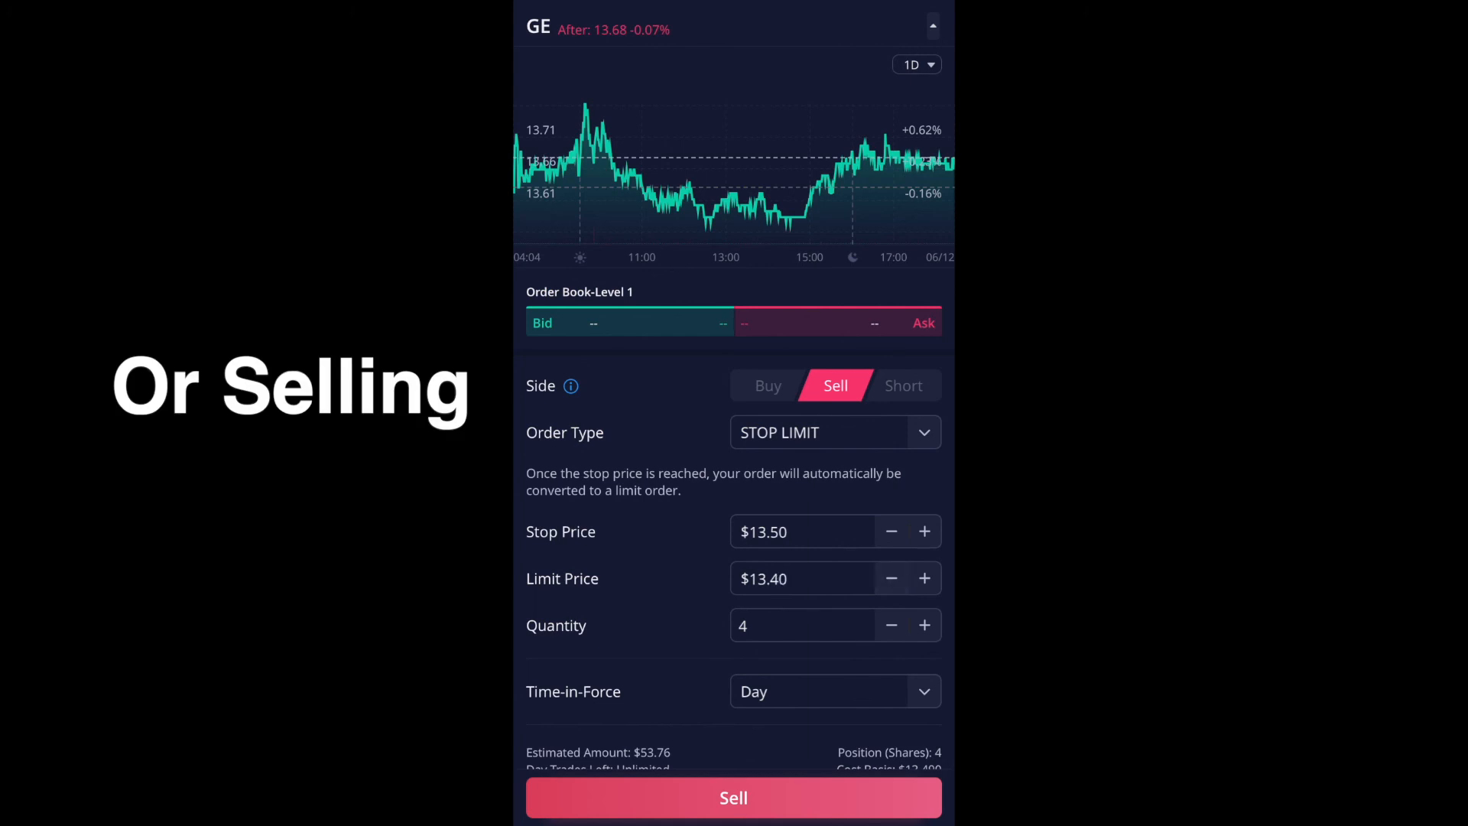
click(890, 624)
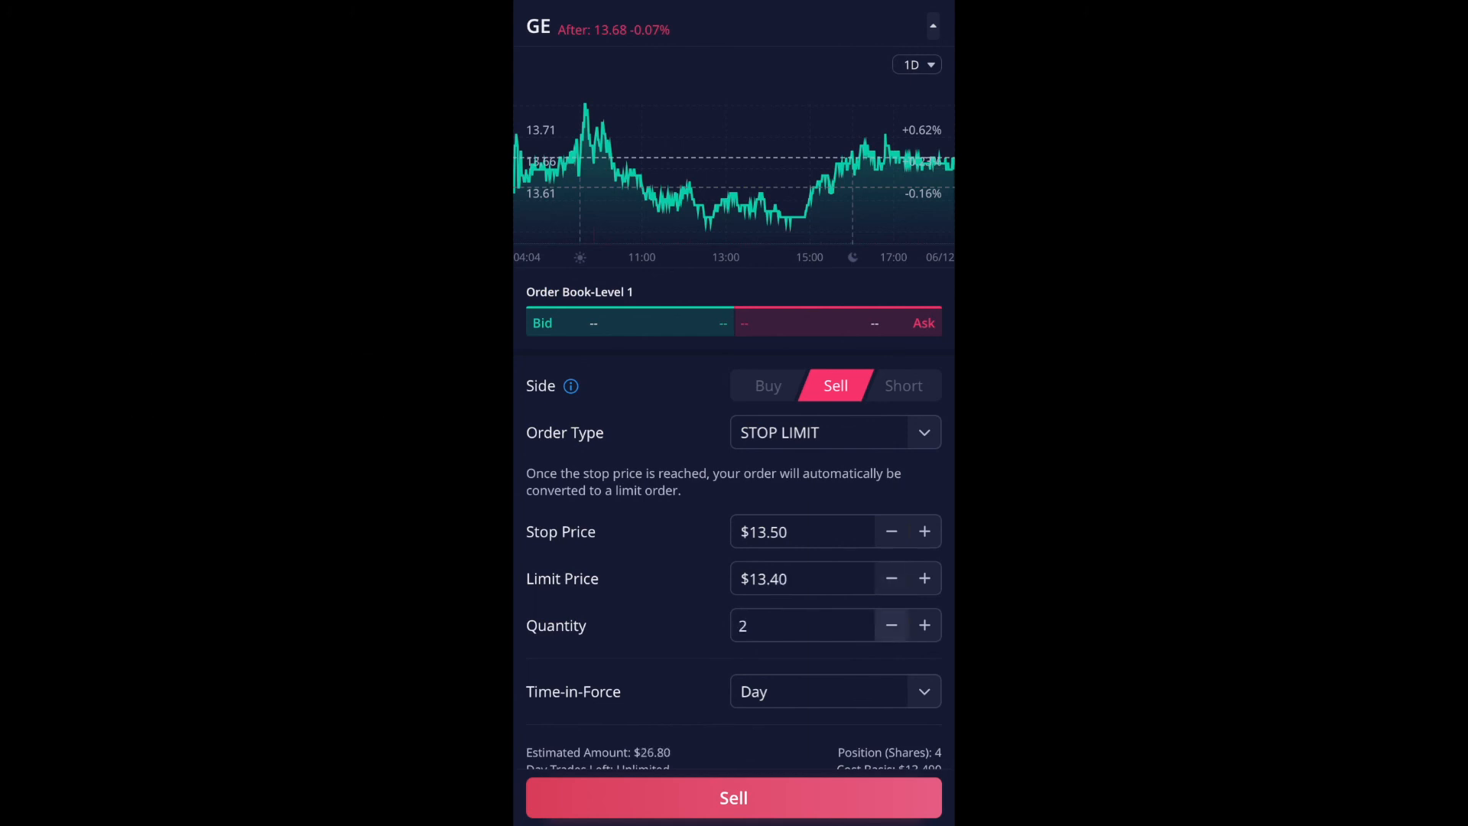
click(890, 624)
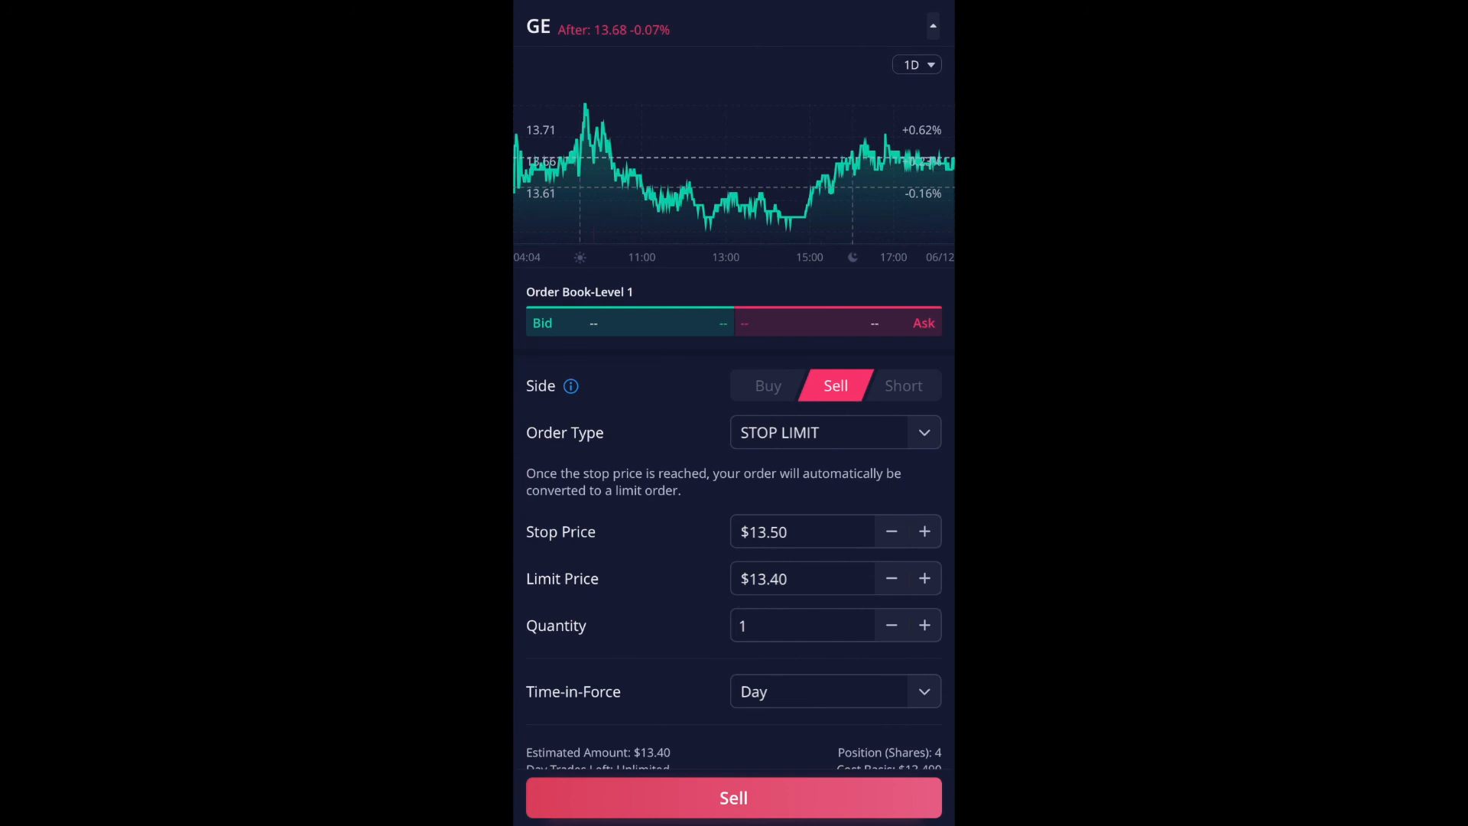
scroll(down, 3)
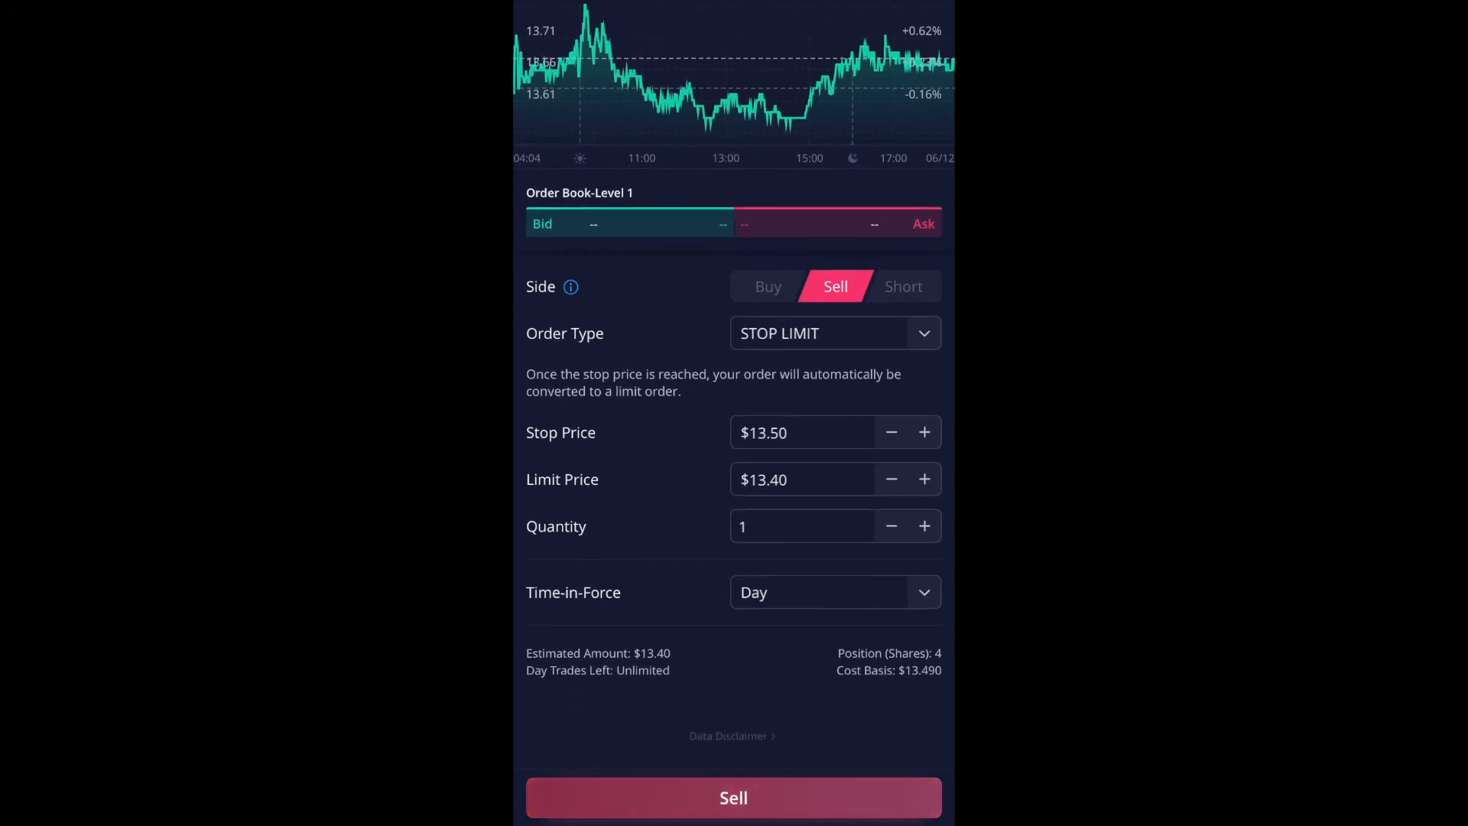
Dismiss the trading-hours alert and submit the sell order as Good 'Til Canceled
click(732, 797)
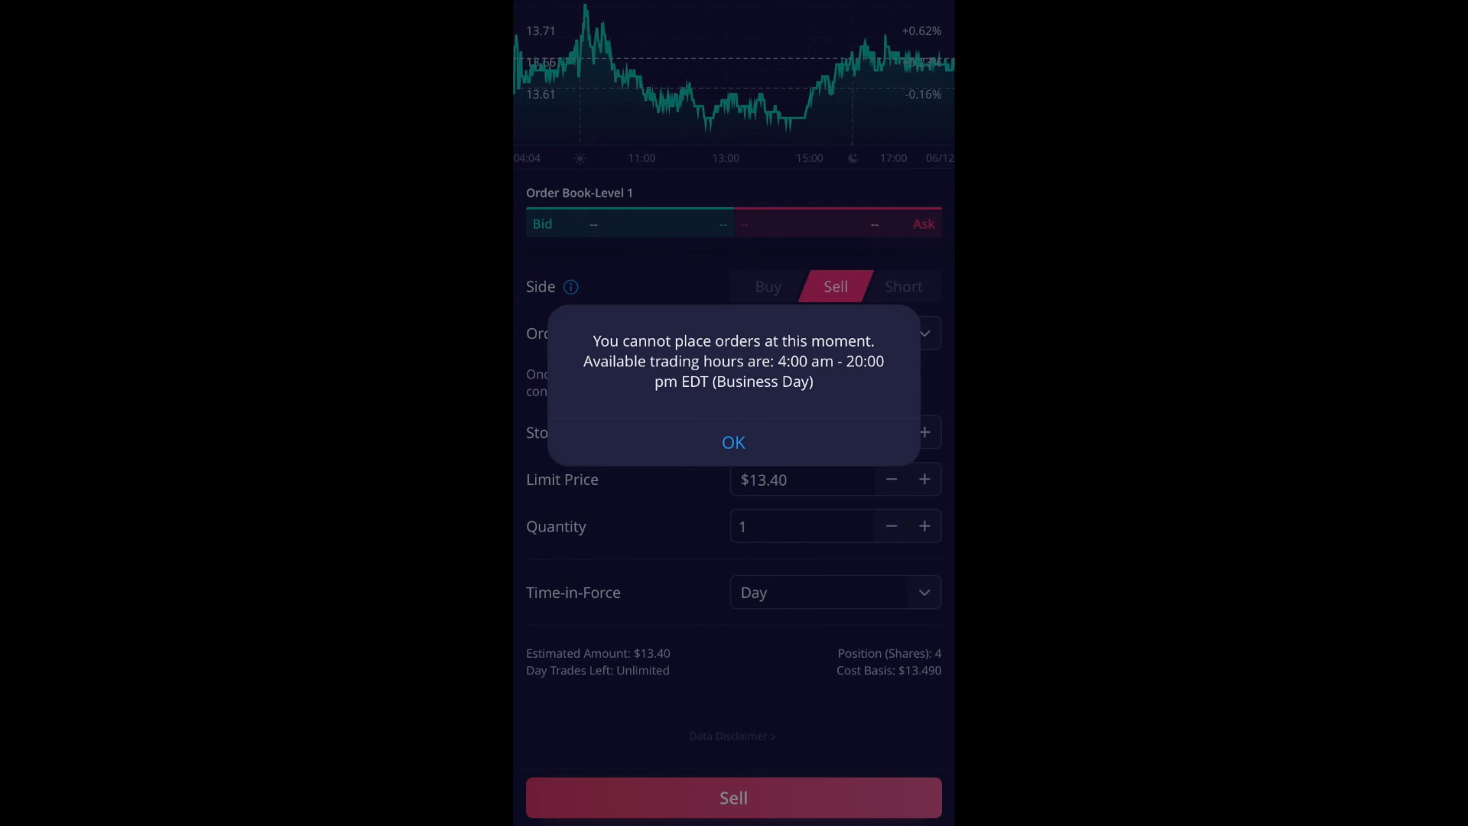
click(733, 442)
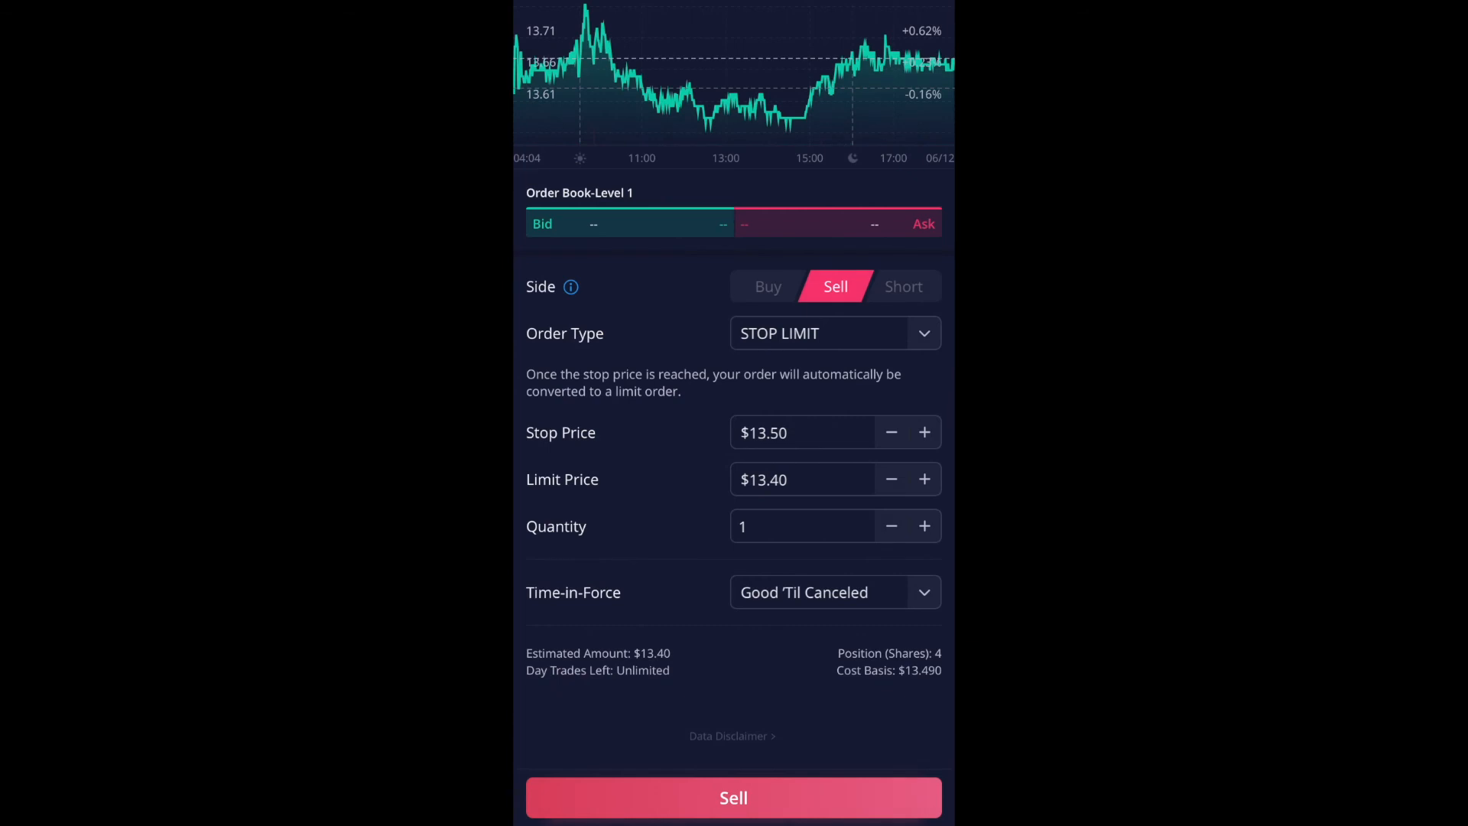
click(733, 796)
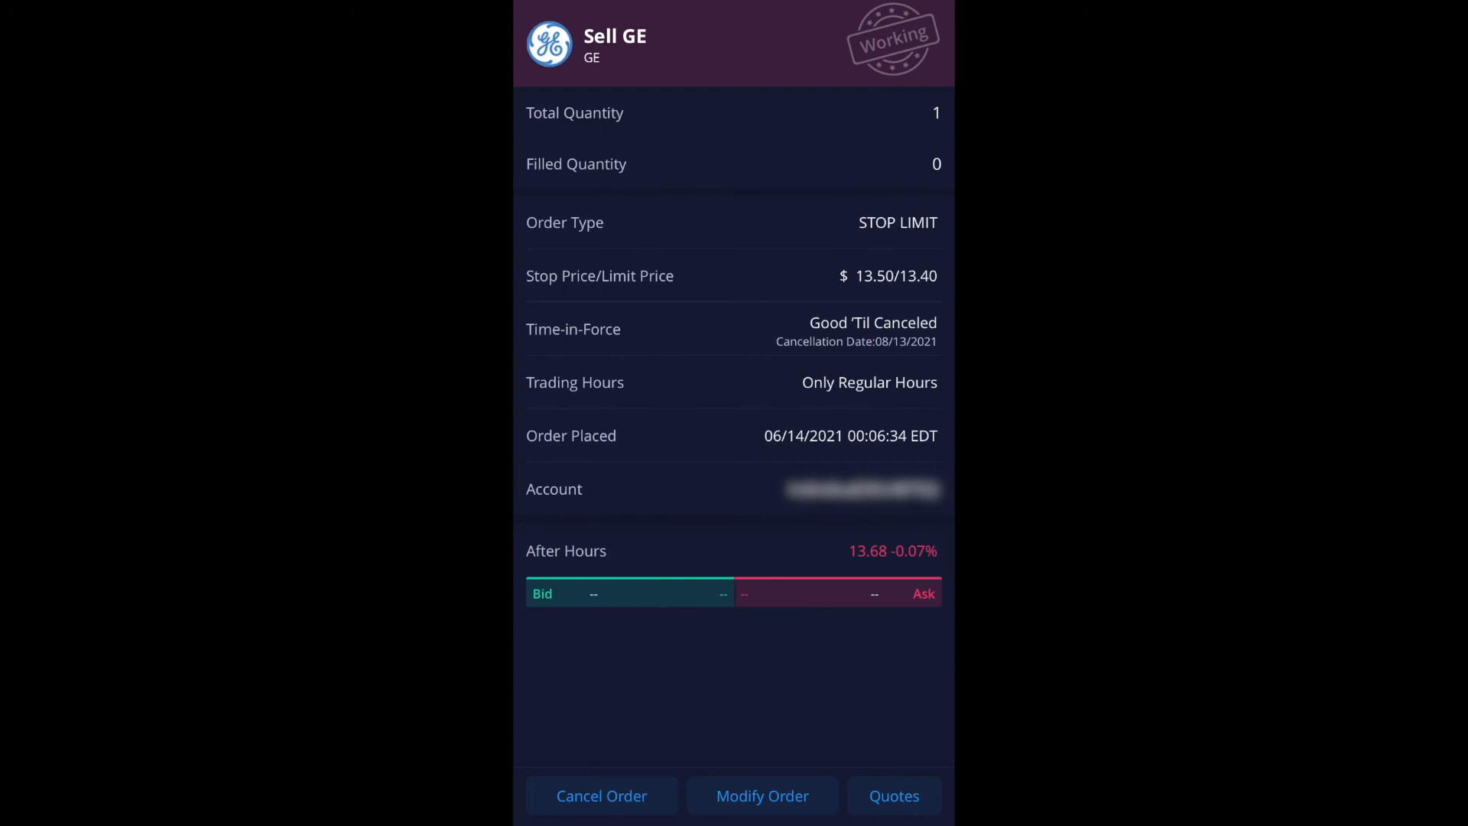
Leave the order details for the GE weekly chart showing the buy stop-limit line
click(893, 795)
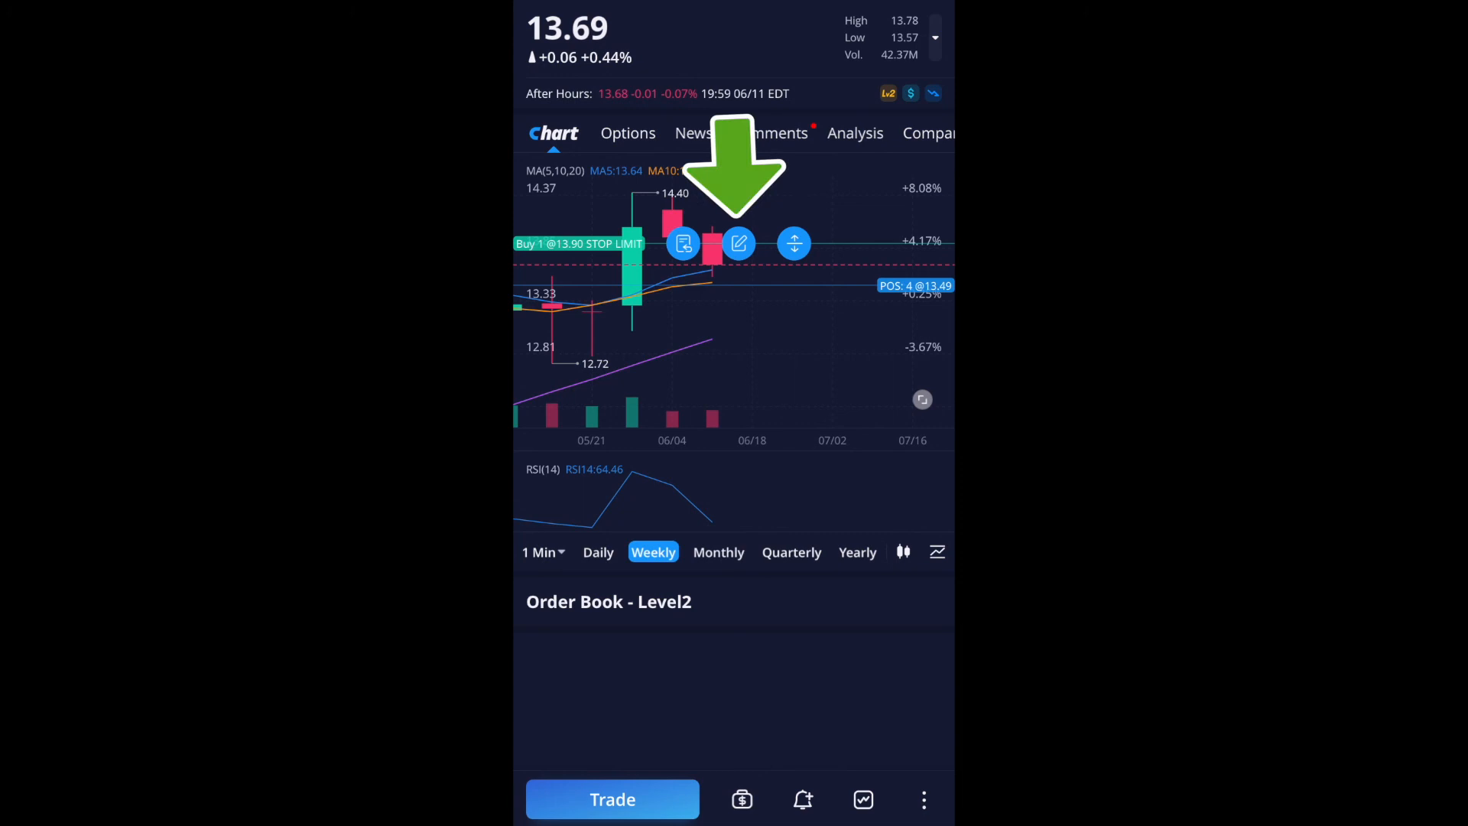
click(738, 243)
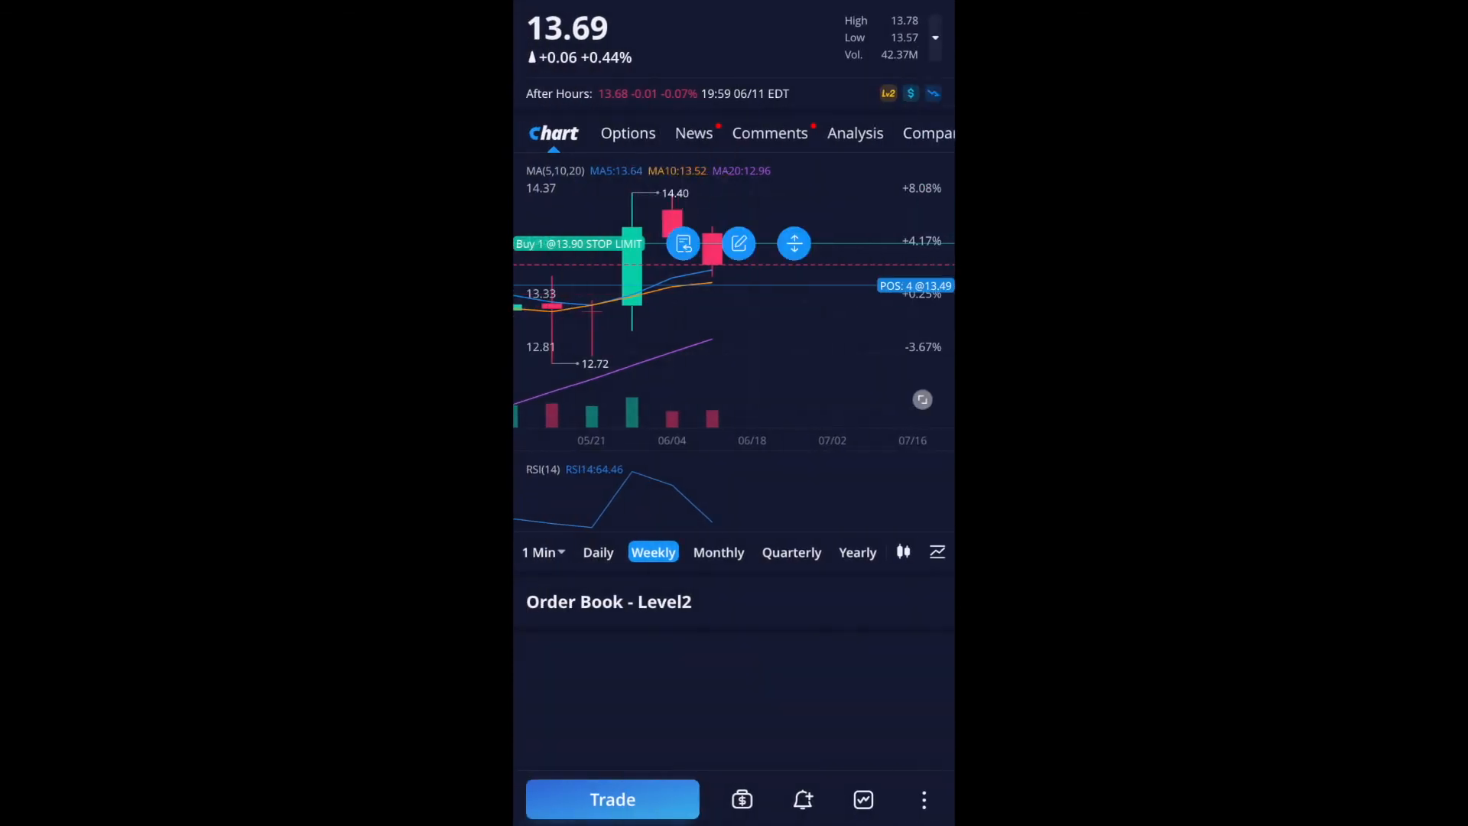
click(684, 243)
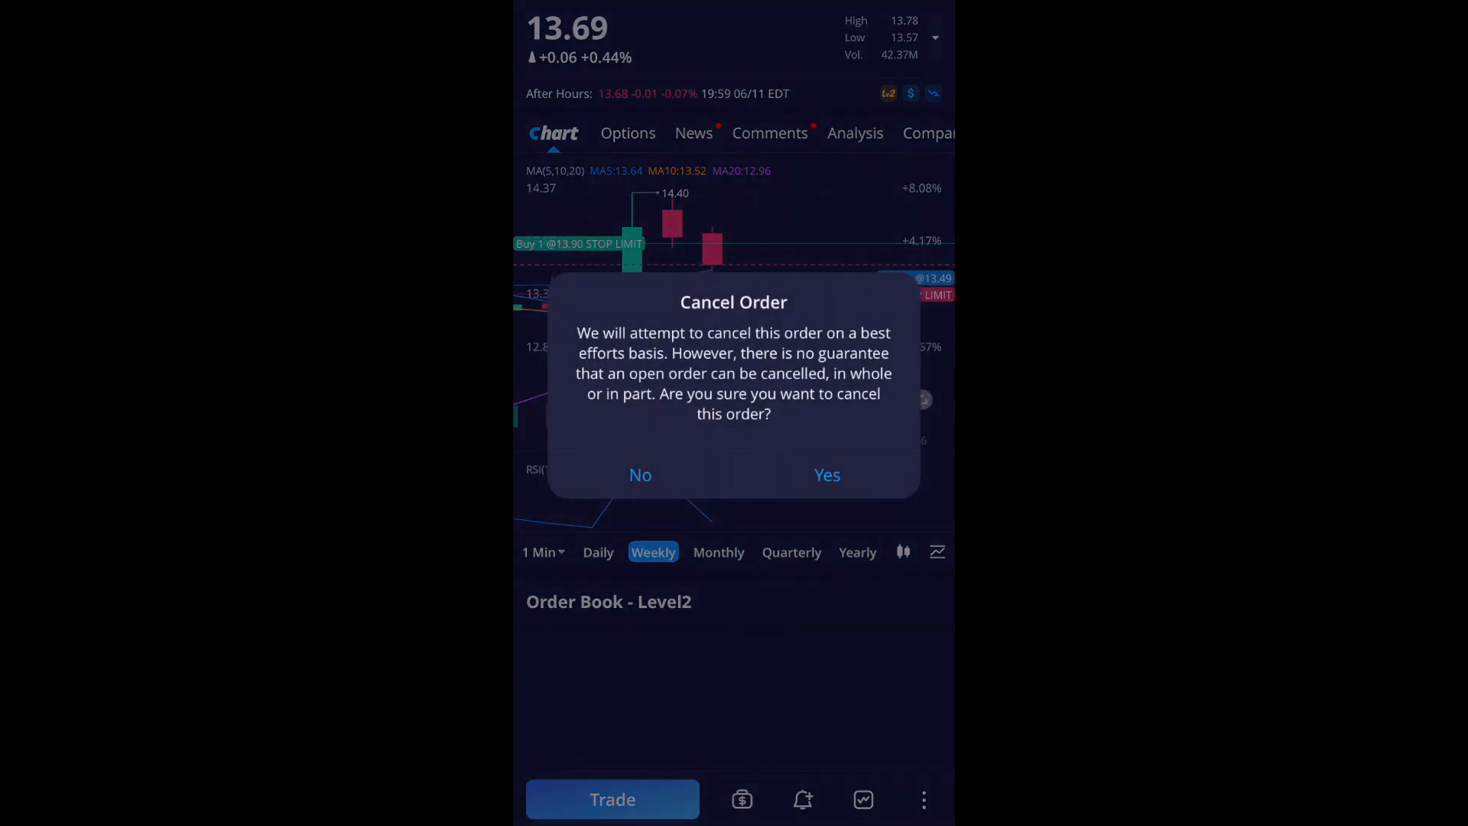
click(826, 474)
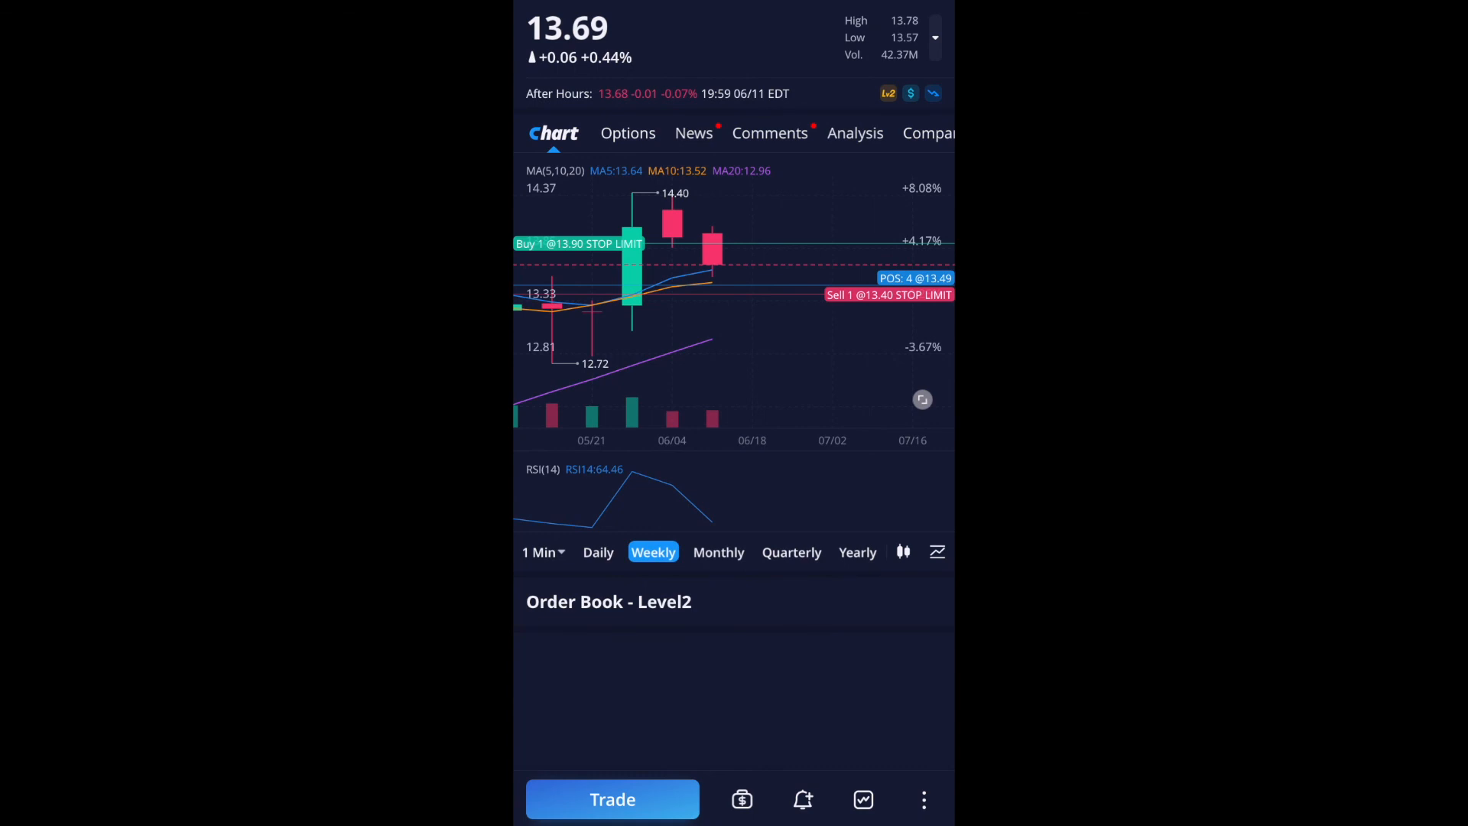
click(579, 243)
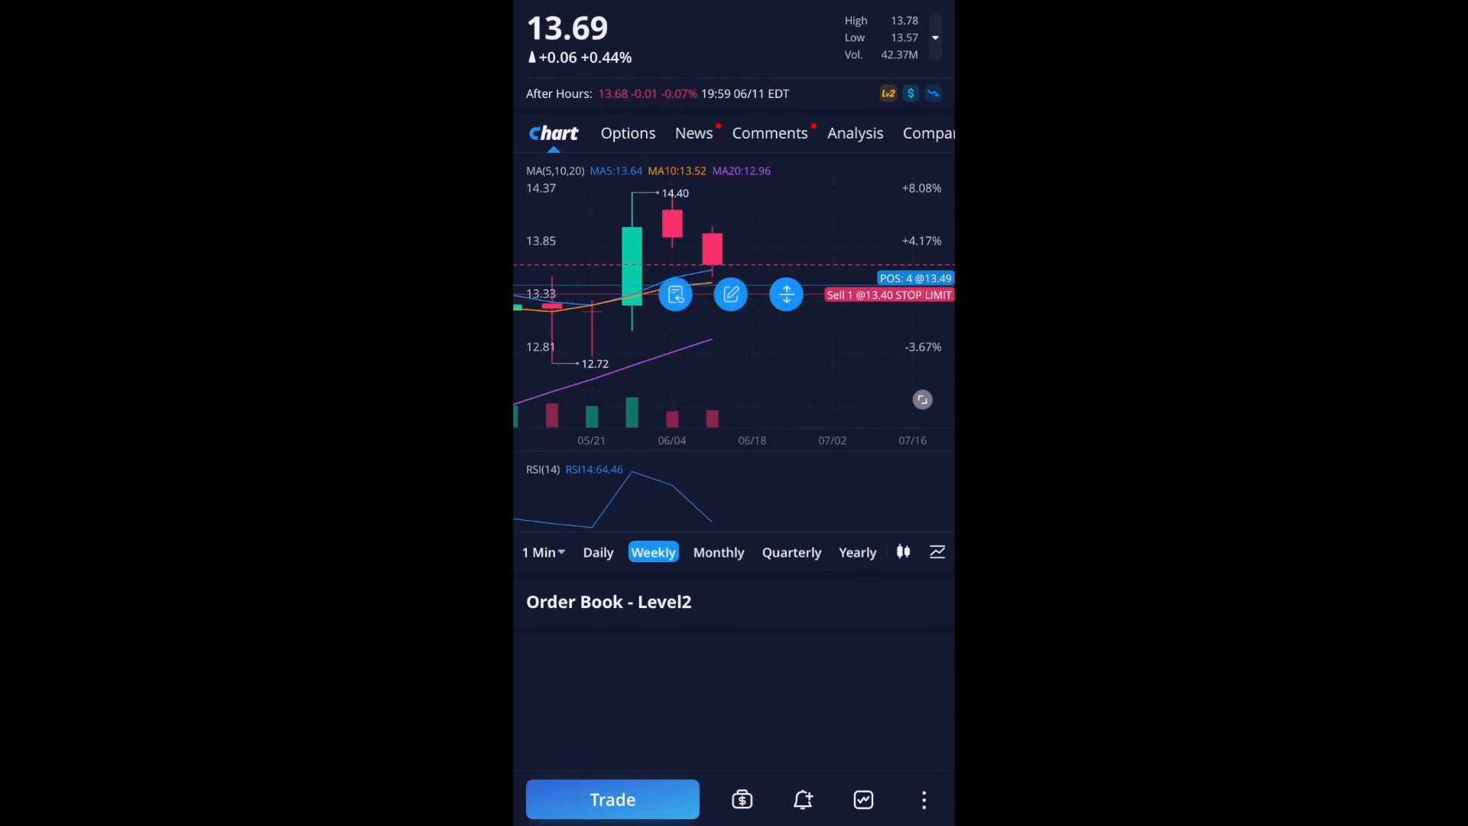